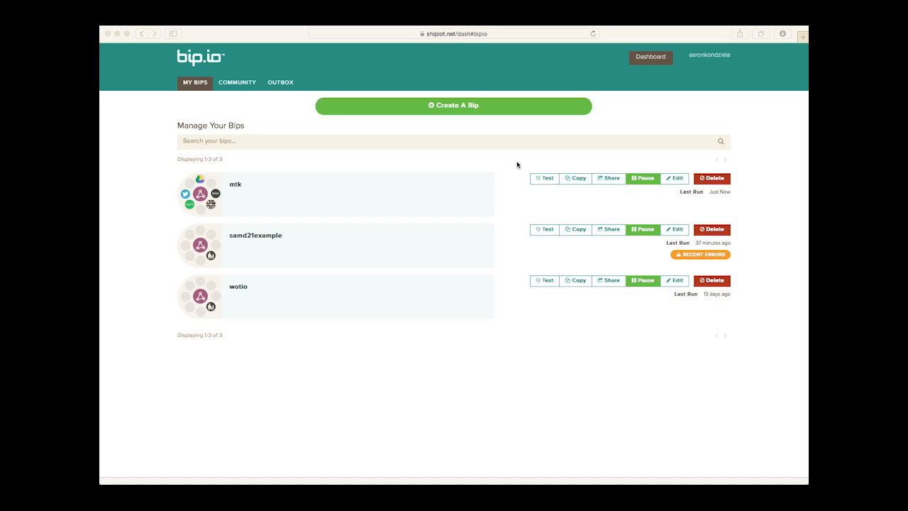
{"action": "mouse_move", "coordinate": [539, 135]}
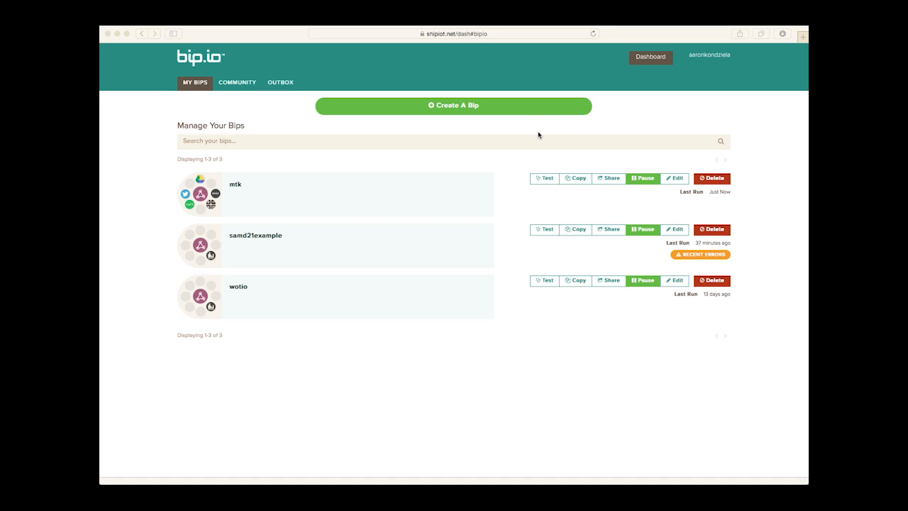
{"action": "mouse_move", "coordinate": [534, 131]}
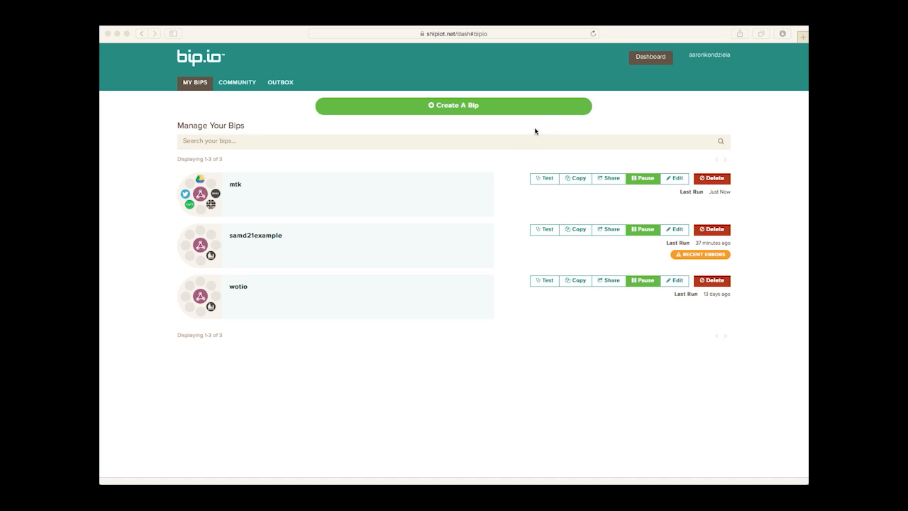
{"action": "mouse_move", "coordinate": [508, 109]}
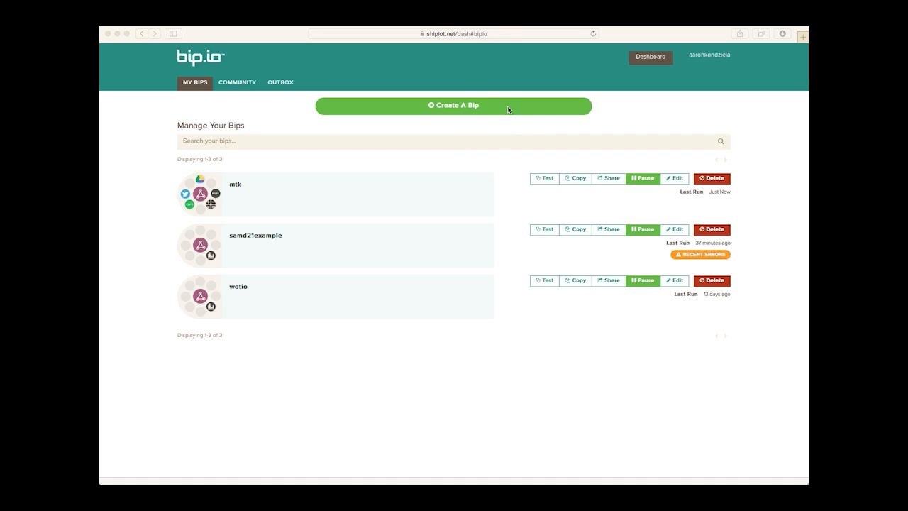
{"action": "mouse_move", "coordinate": [505, 107]}
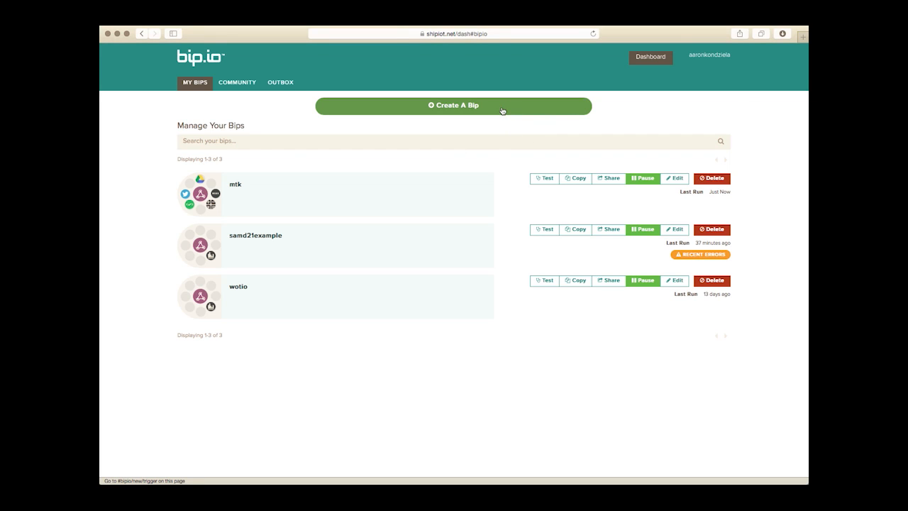
Create a new bip triggered by an Incoming Web Hook with endpoint name 'mediatek'
{"action": "left_click", "coordinate": [453, 106]}
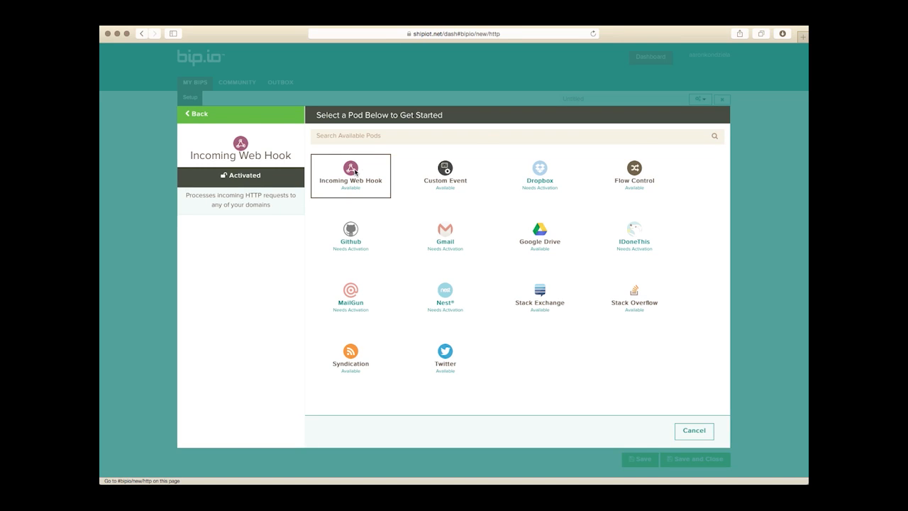
{"action": "left_click", "coordinate": [350, 176]}
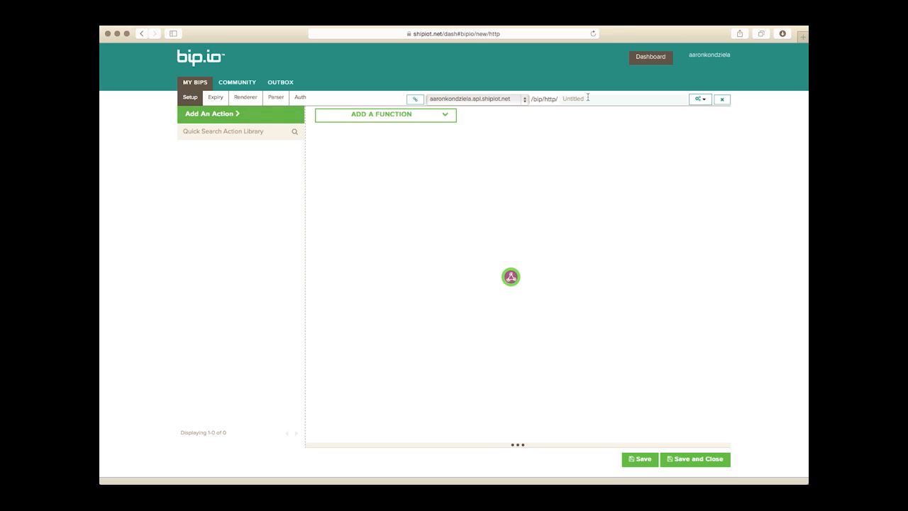
{"action": "type", "text": "mediatek"}
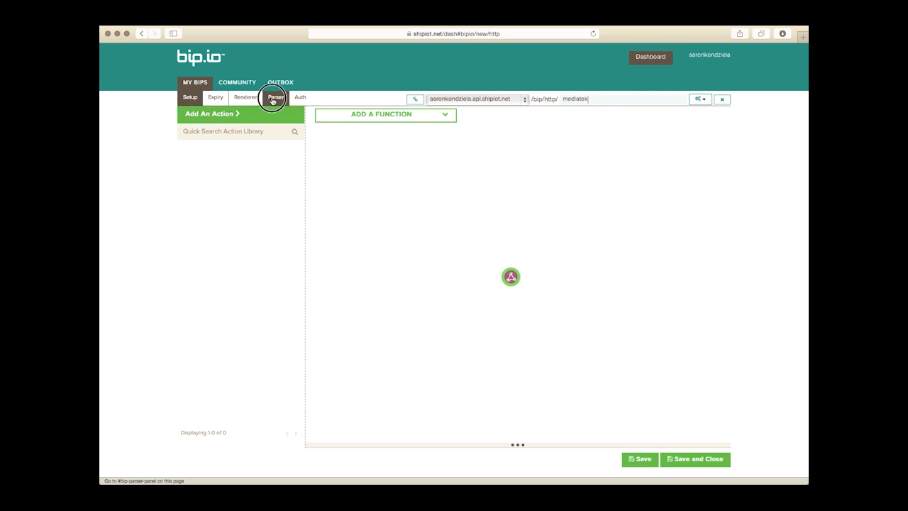
Parse a sample JSON payload with numeric x, y, z and string nmea into a schema
{"action": "left_click", "coordinate": [275, 97]}
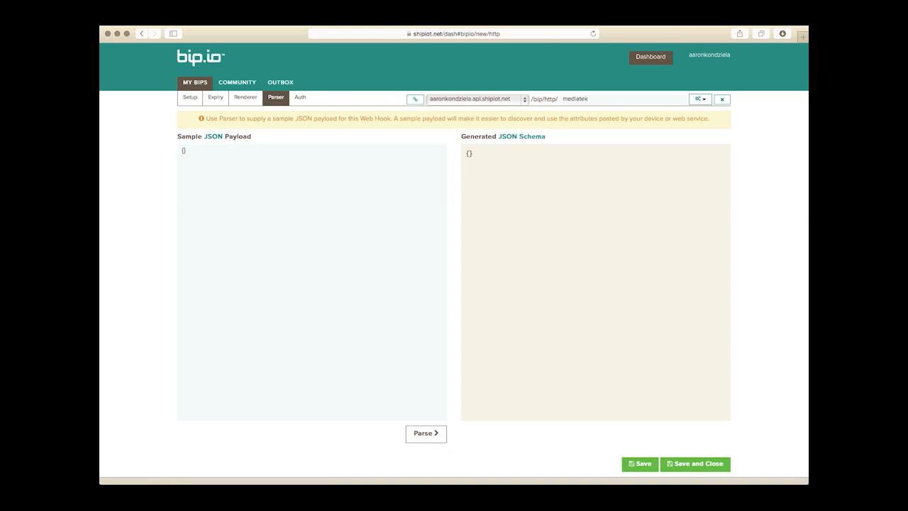
{"action": "type", "text": "{"}
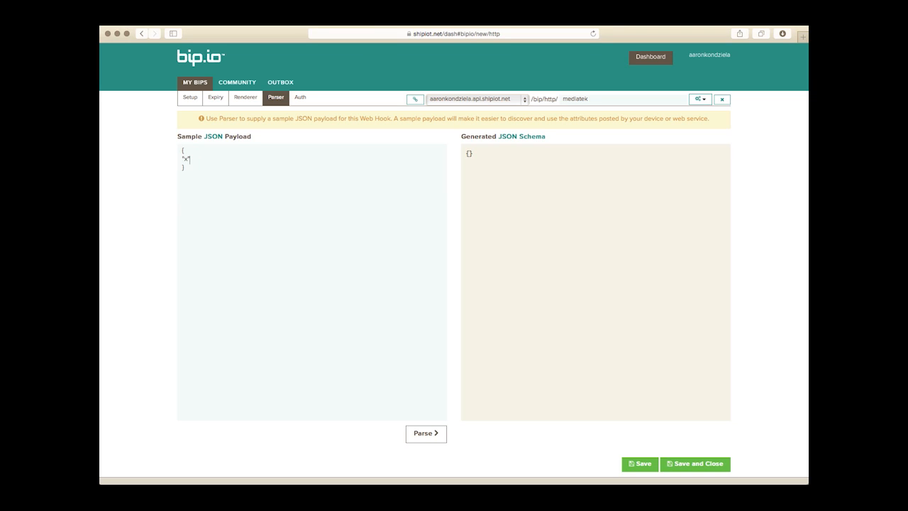
{"action": "type", "text": ":0,"}
{"action": "type", "text": "\"y"}
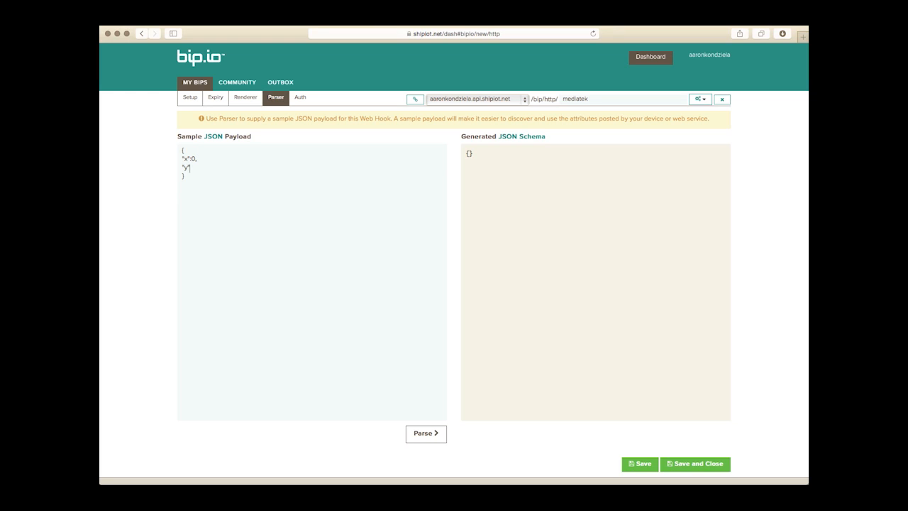
{"action": "type", "text": ":0,"}
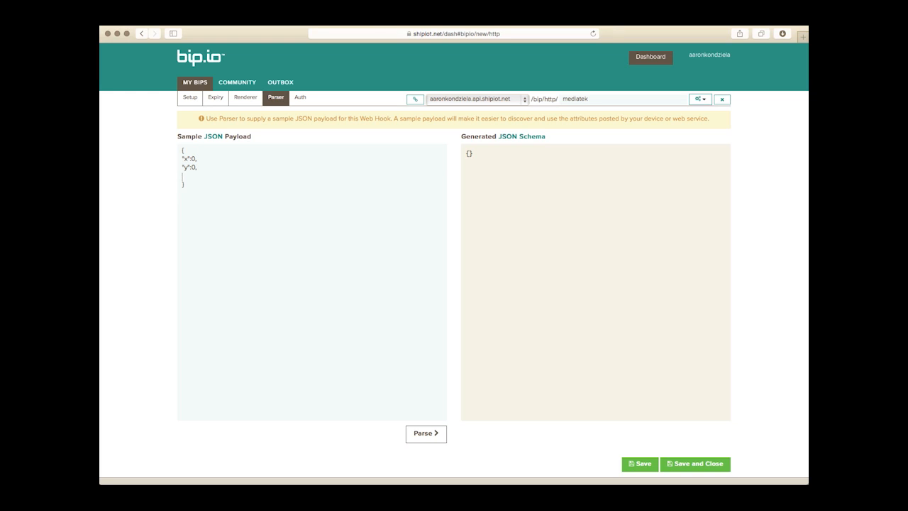
{"action": "type", "text": "\"z\":0,"}
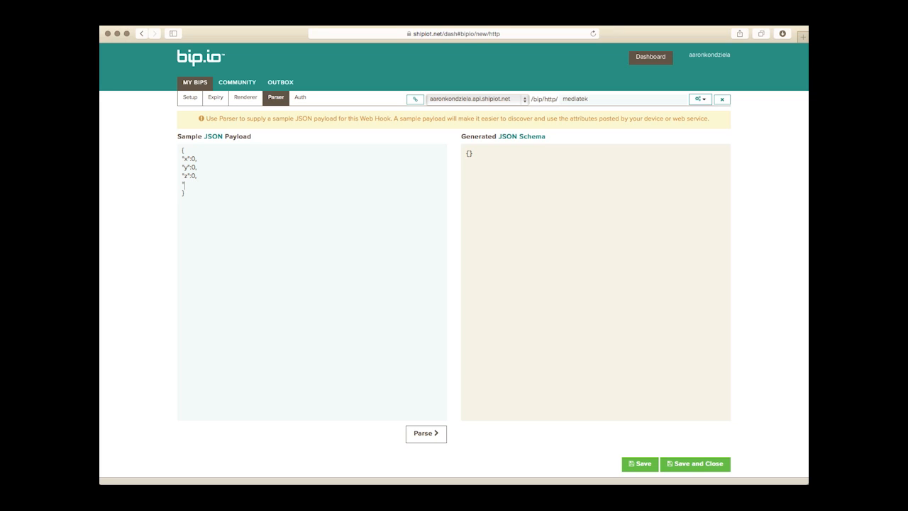
{"action": "type", "text": "nmea"}
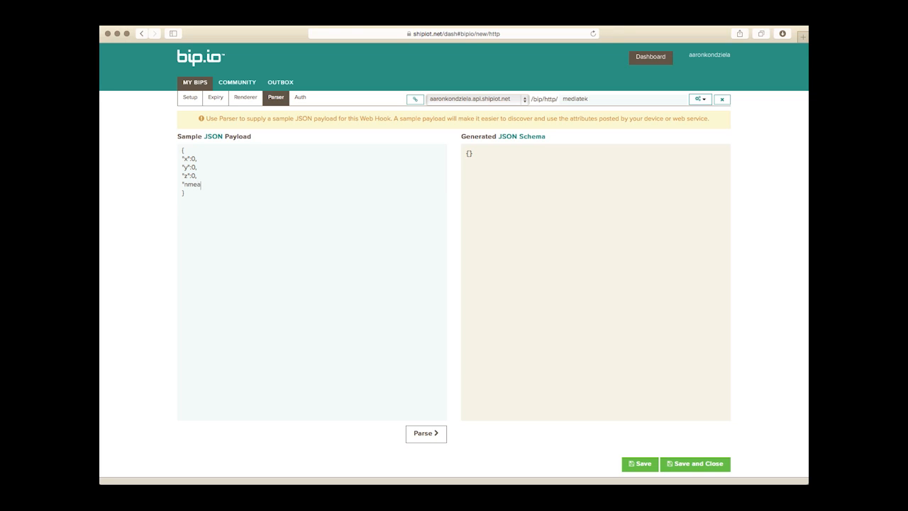
{"action": "type", "text": "\":\"string\""}
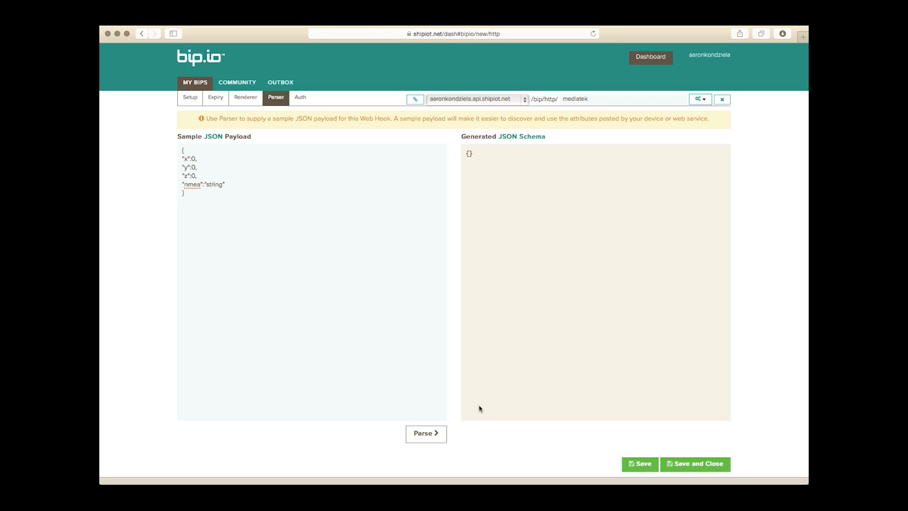
{"action": "left_click", "coordinate": [425, 433]}
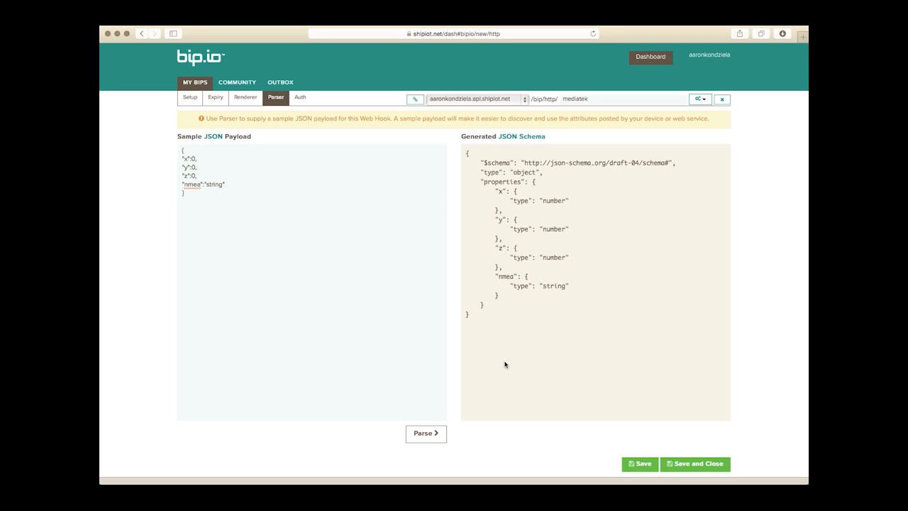
{"action": "mouse_move", "coordinate": [289, 110]}
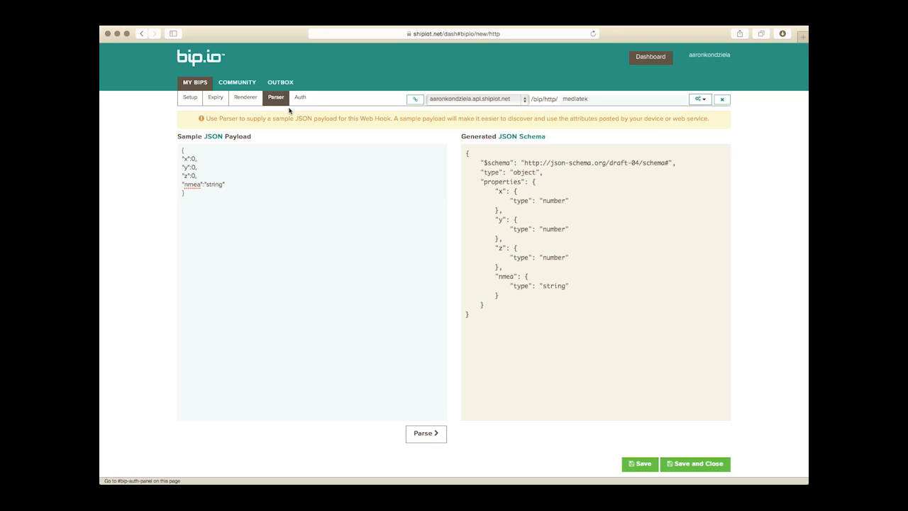
Select the web hook's Authorization header line on the Auth tab for copying
{"action": "left_click", "coordinate": [299, 98]}
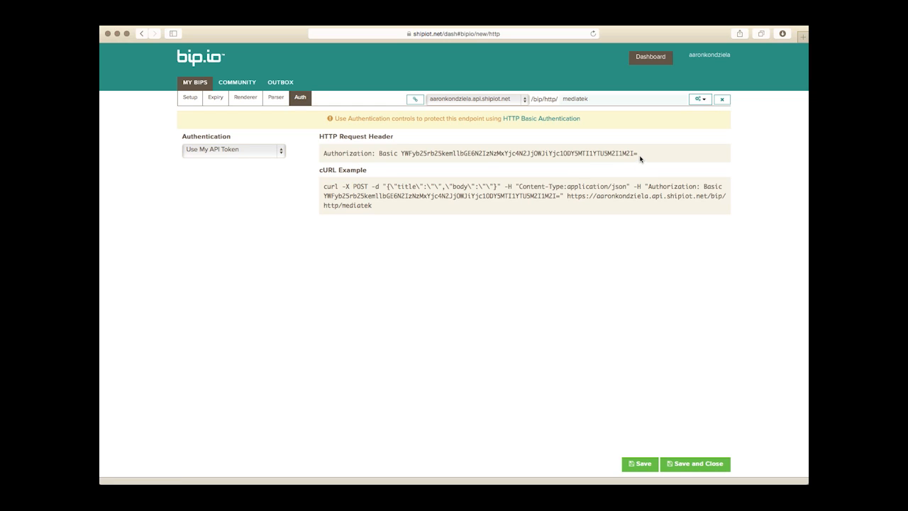
{"action": "triple_click", "coordinate": [478, 153]}
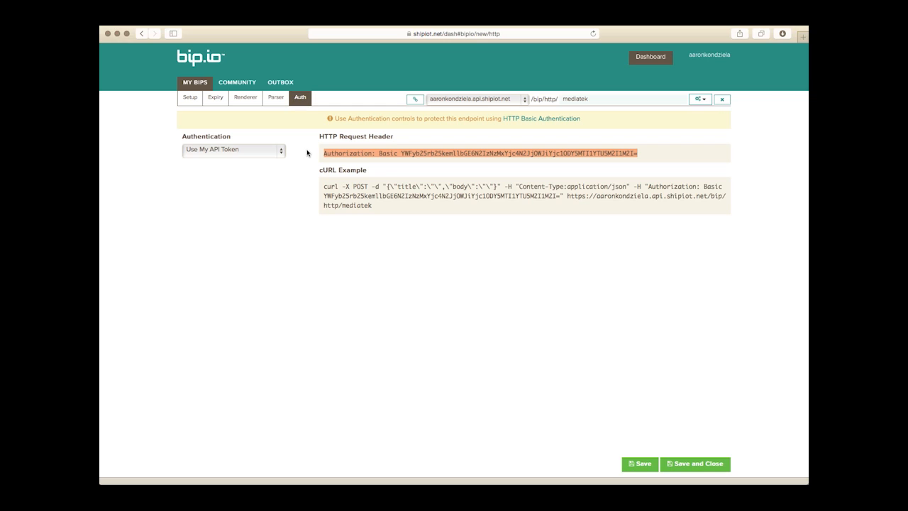
{"action": "mouse_move", "coordinate": [332, 329]}
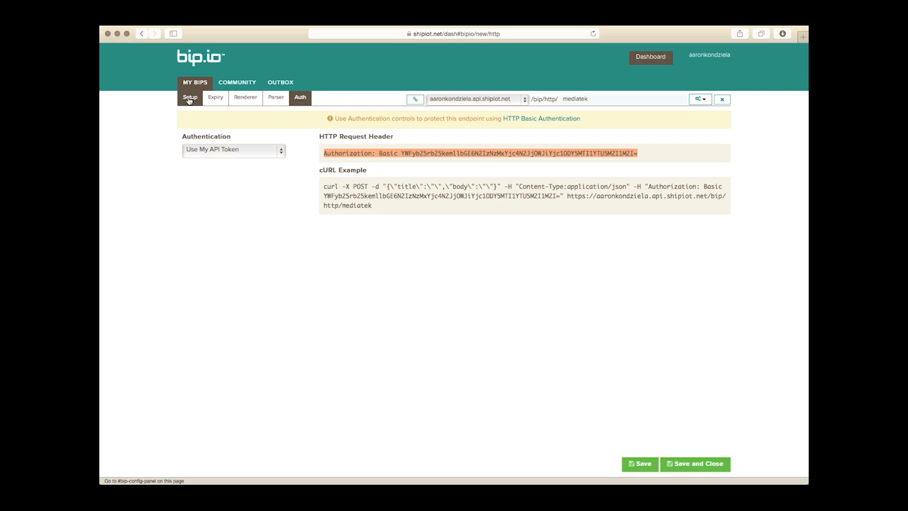
Add a Regex Replace function and link the web hook node to it
{"action": "left_click", "coordinate": [190, 97]}
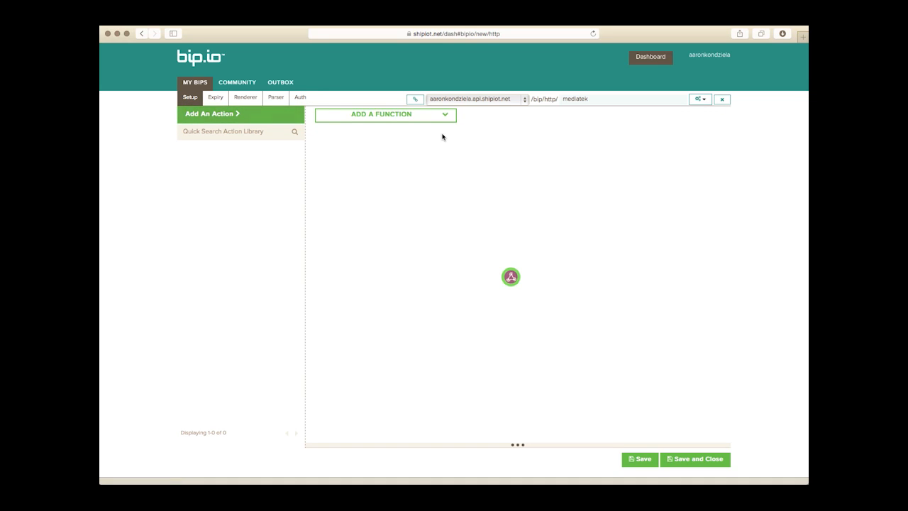
{"action": "left_click", "coordinate": [381, 114]}
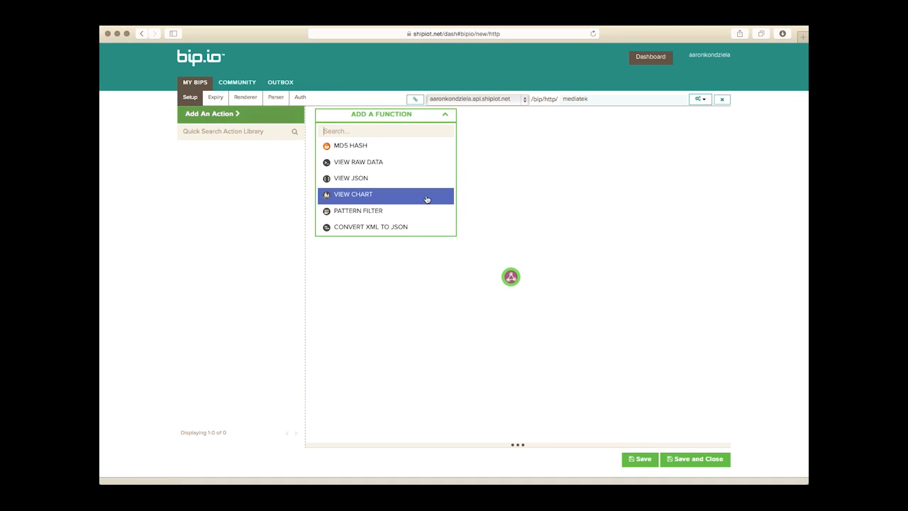
{"action": "scroll", "scroll_direction": "down", "scroll_amount": 3}
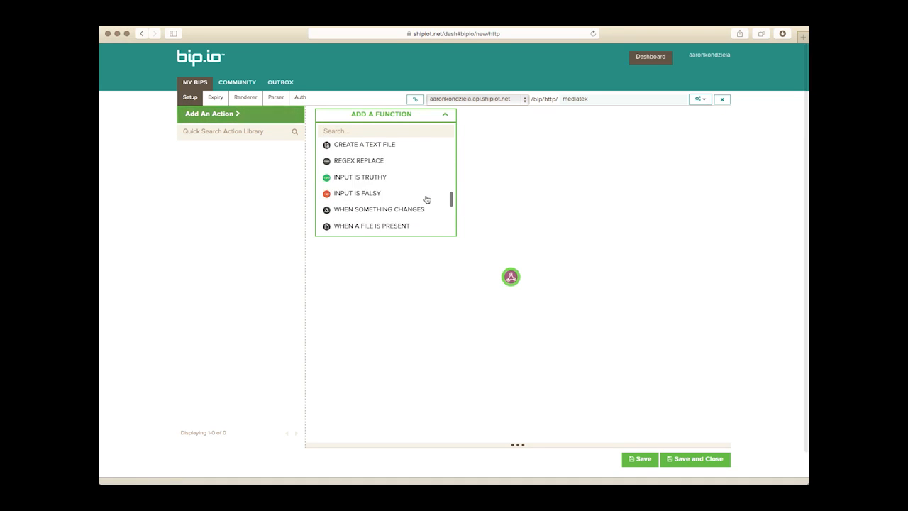
{"action": "left_click", "coordinate": [358, 160]}
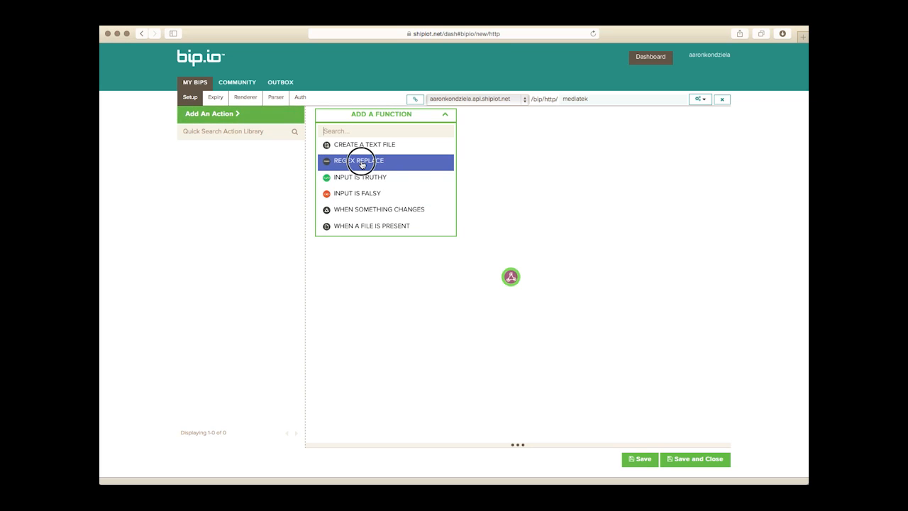
{"action": "left_click", "coordinate": [359, 160]}
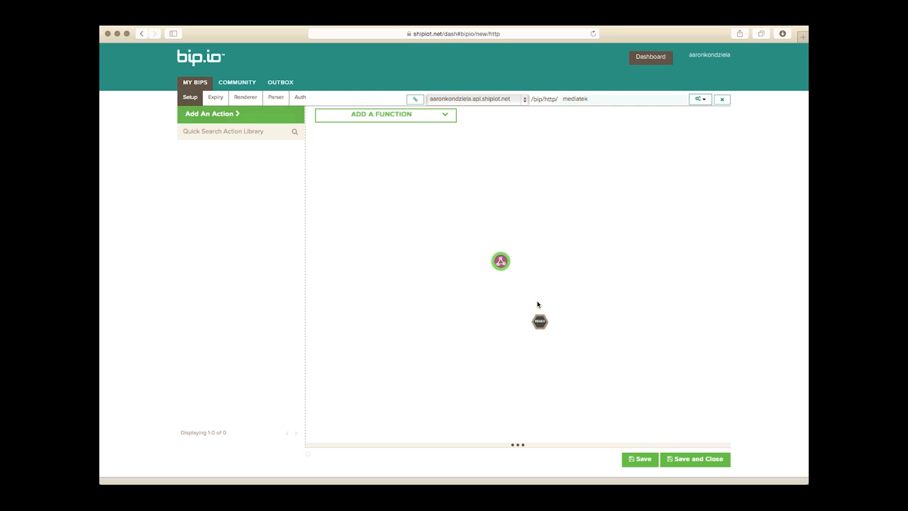
{"action": "left_click_drag", "start_coordinate": [539, 320], "coordinate": [526, 301]}
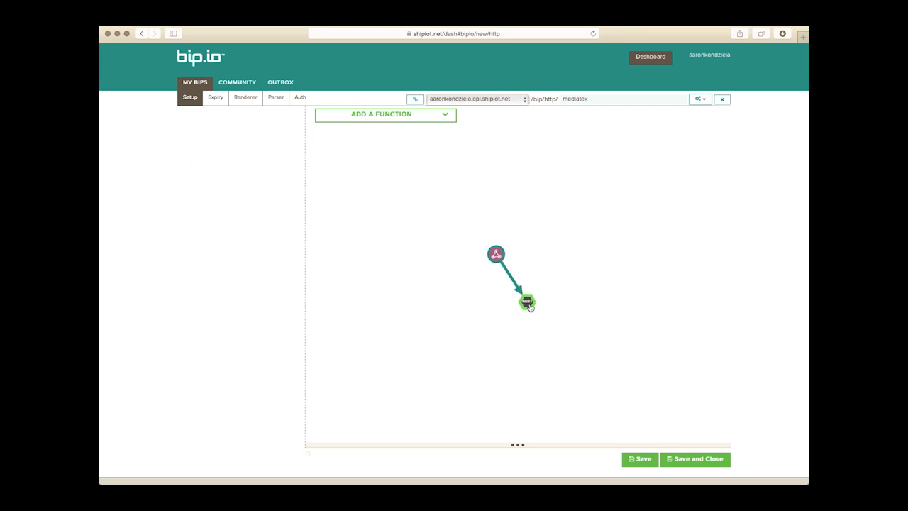
{"action": "left_click", "coordinate": [527, 301]}
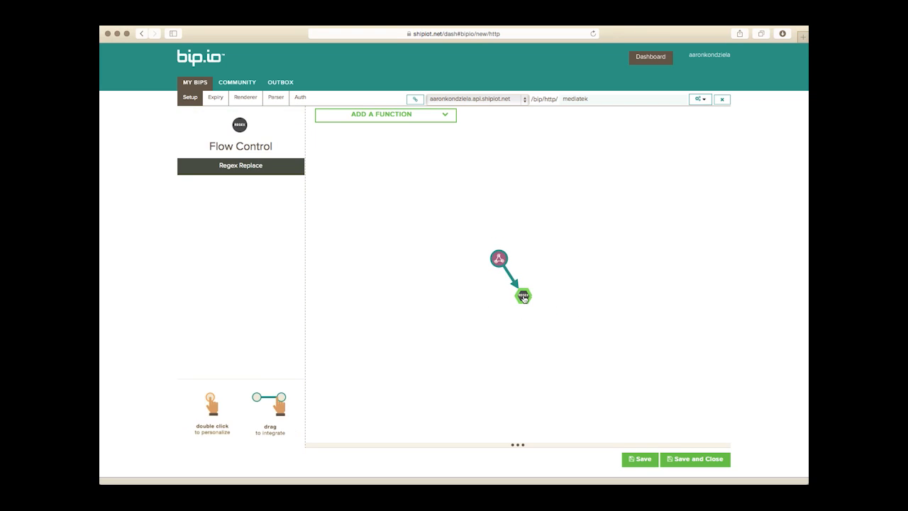
Configure Regex Replace with web hook NMEA input, GPGGA match and bike-down message
{"action": "double_click", "coordinate": [523, 296]}
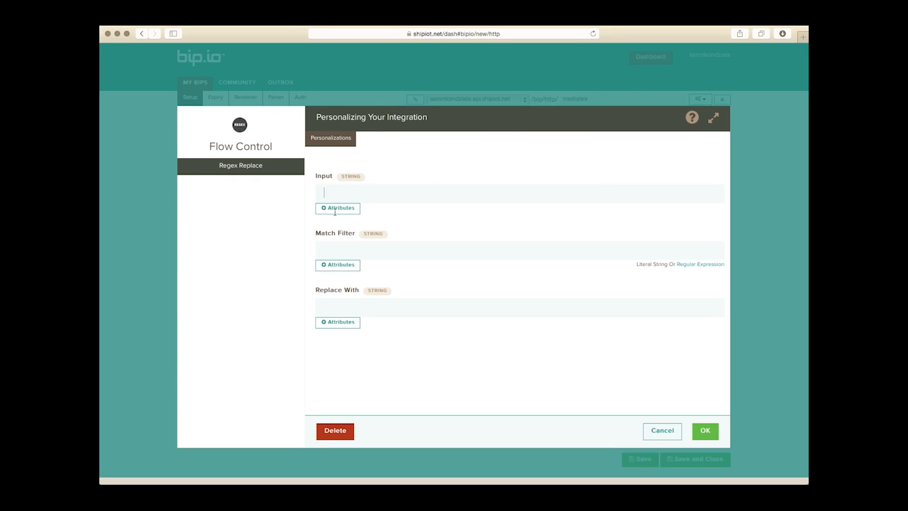
{"action": "left_click", "coordinate": [338, 208]}
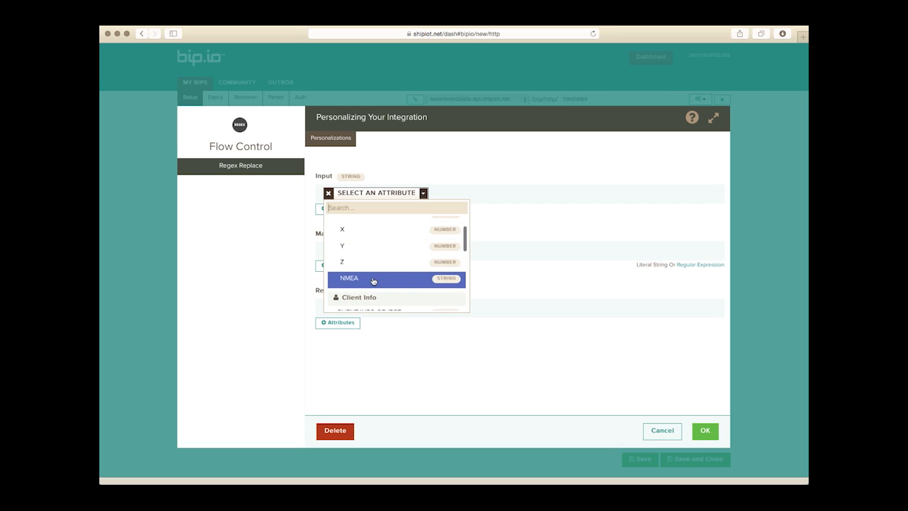
{"action": "left_click", "coordinate": [349, 278]}
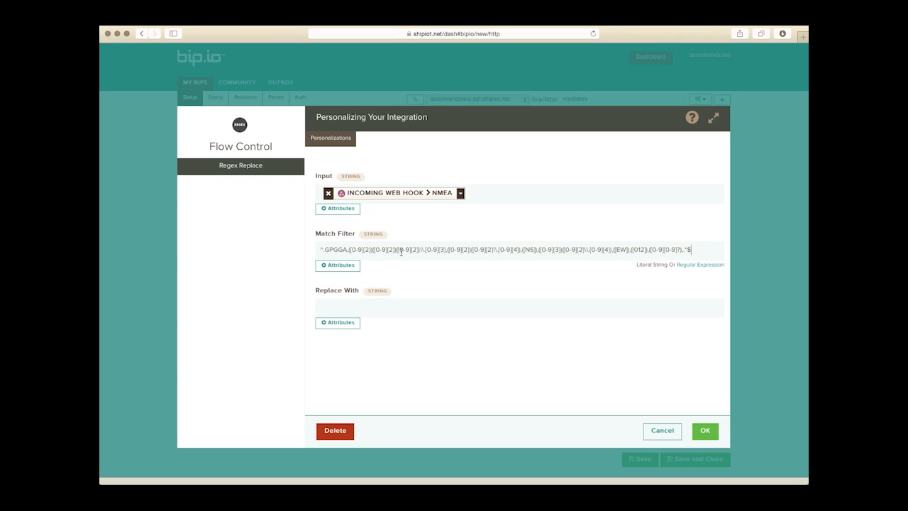
{"action": "mouse_move", "coordinate": [435, 319]}
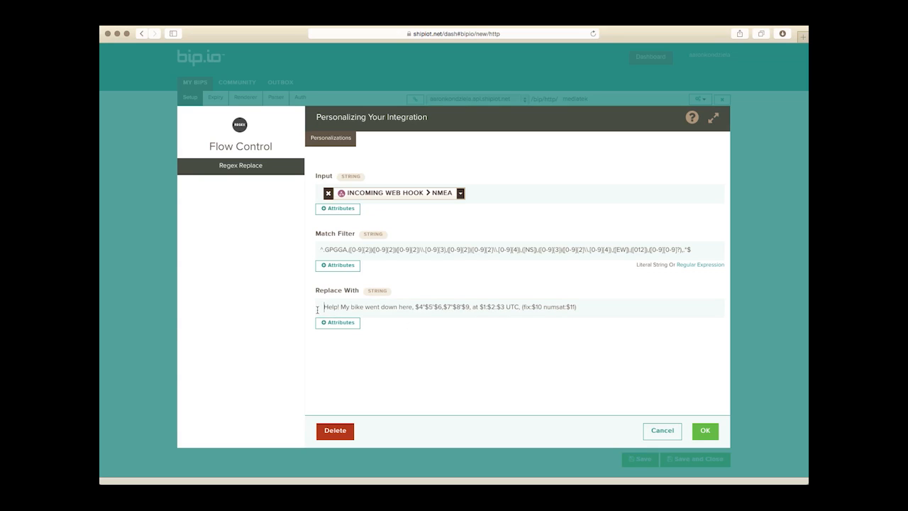
{"action": "mouse_move", "coordinate": [418, 304]}
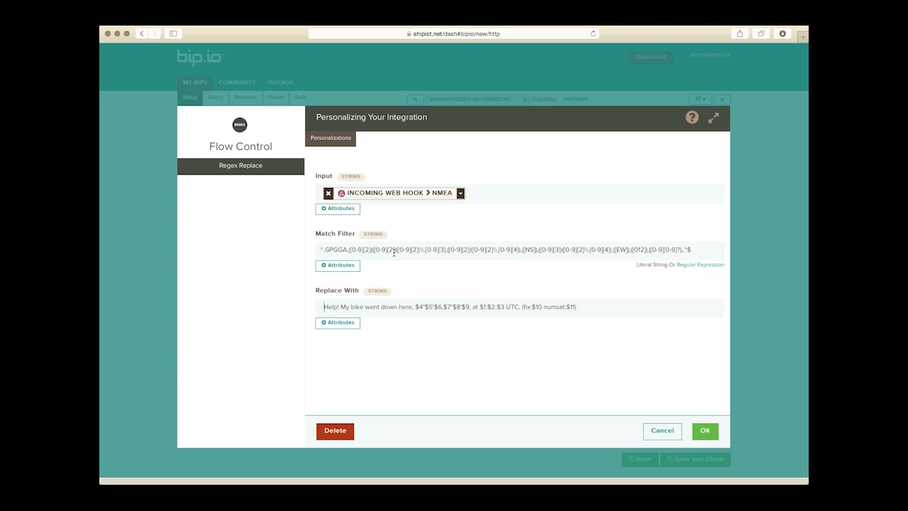
{"action": "mouse_move", "coordinate": [484, 307]}
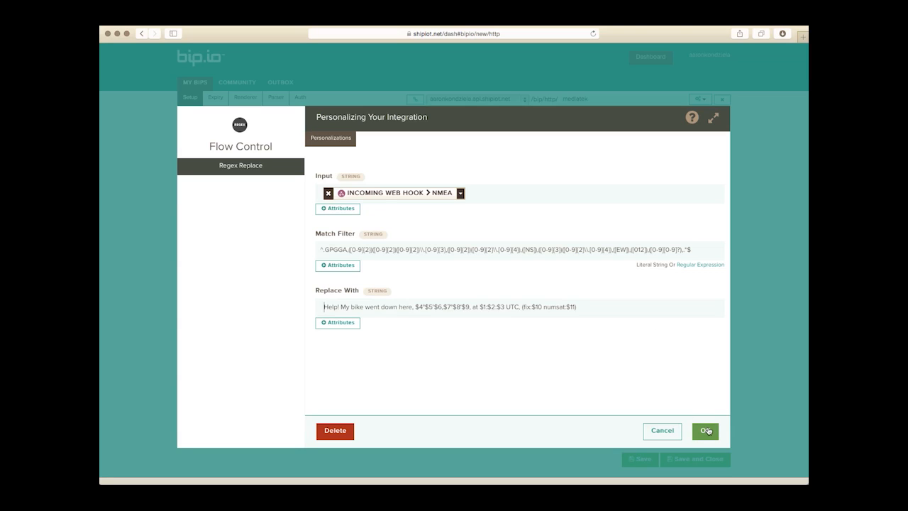
{"action": "left_click", "coordinate": [705, 430]}
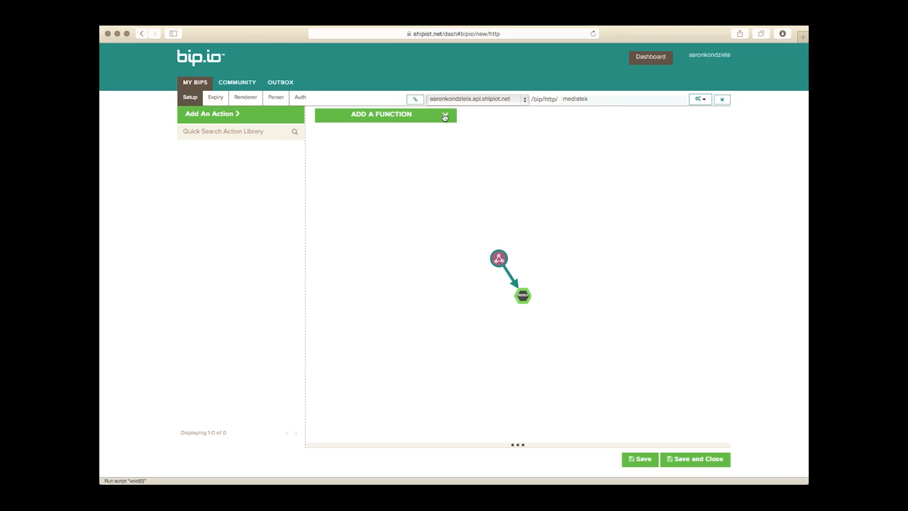
Add an Eval math function after Regex Replace and open its settings
{"action": "left_click", "coordinate": [380, 114]}
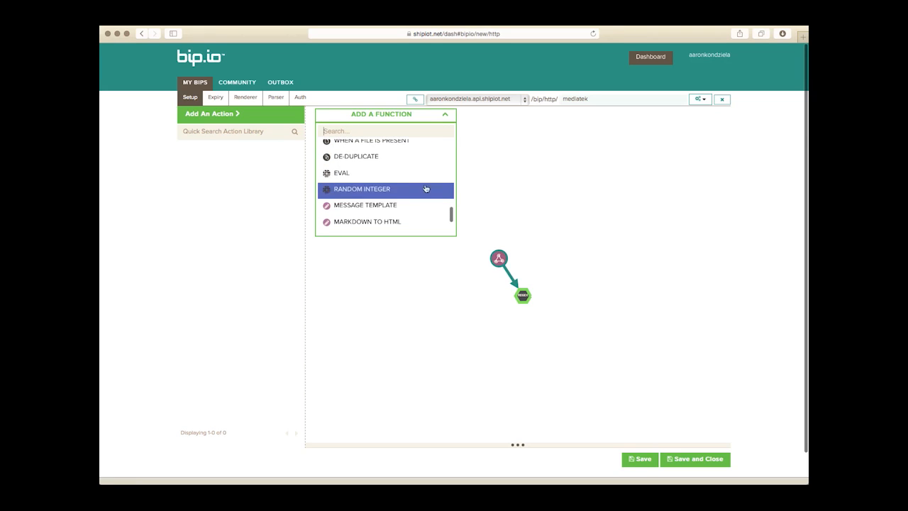
{"action": "left_click", "coordinate": [361, 188]}
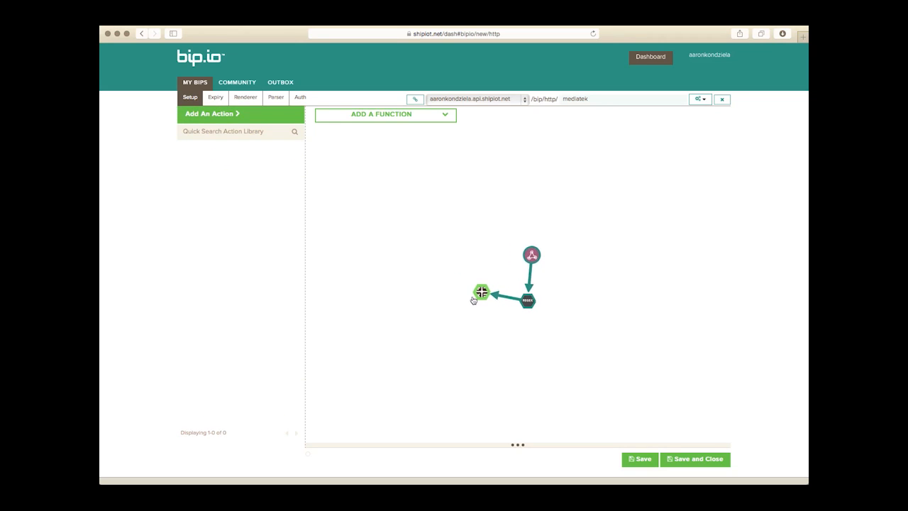
{"action": "left_click", "coordinate": [481, 292]}
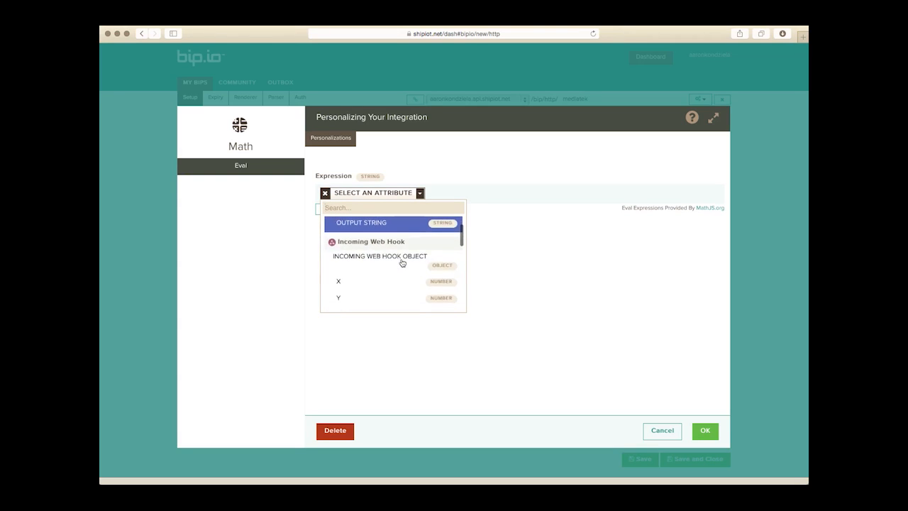
Set the Eval expression to the web hook's Z value followed by '< 230'
{"action": "scroll", "scroll_direction": "down", "scroll_amount": 3}
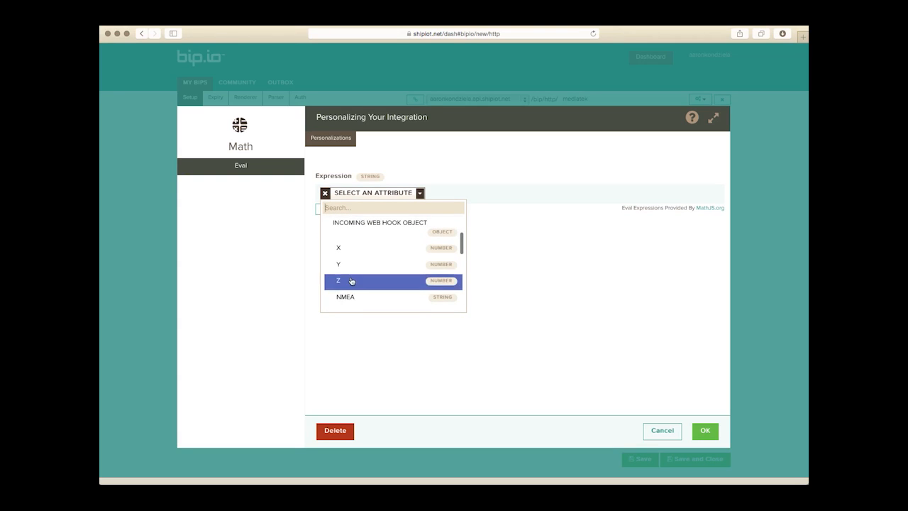
{"action": "left_click", "coordinate": [347, 281]}
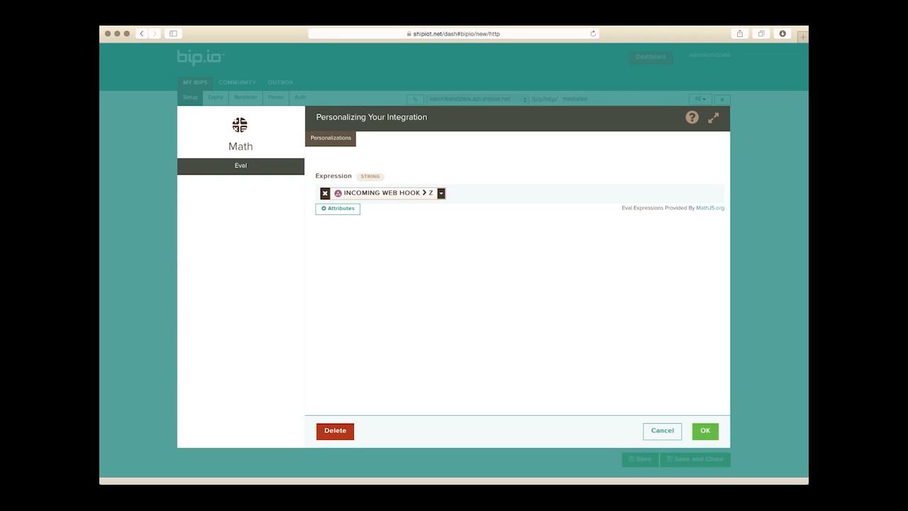
{"action": "type", "text": "<"}
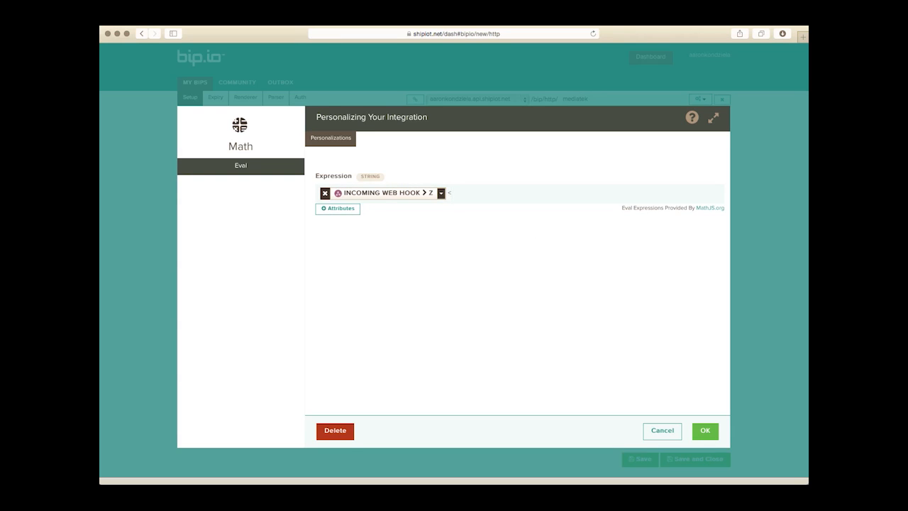
{"action": "type", "text": "230"}
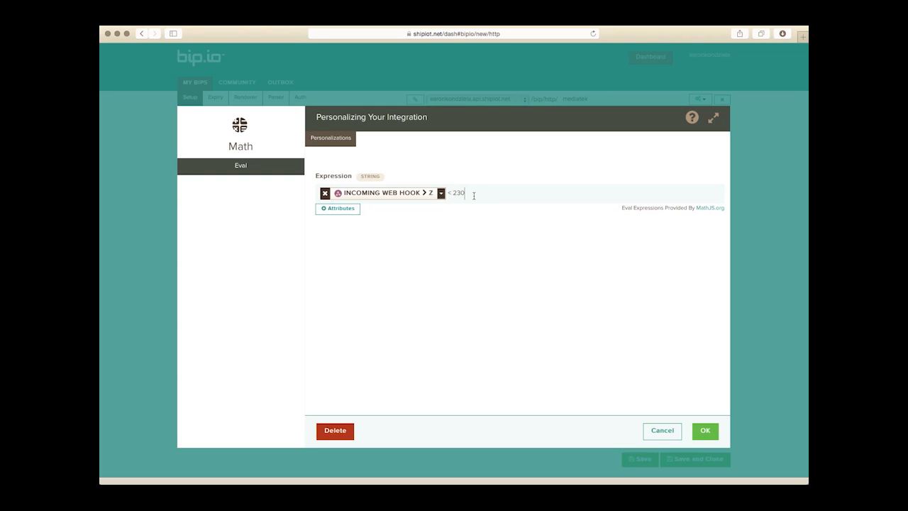
{"action": "mouse_move", "coordinate": [539, 274]}
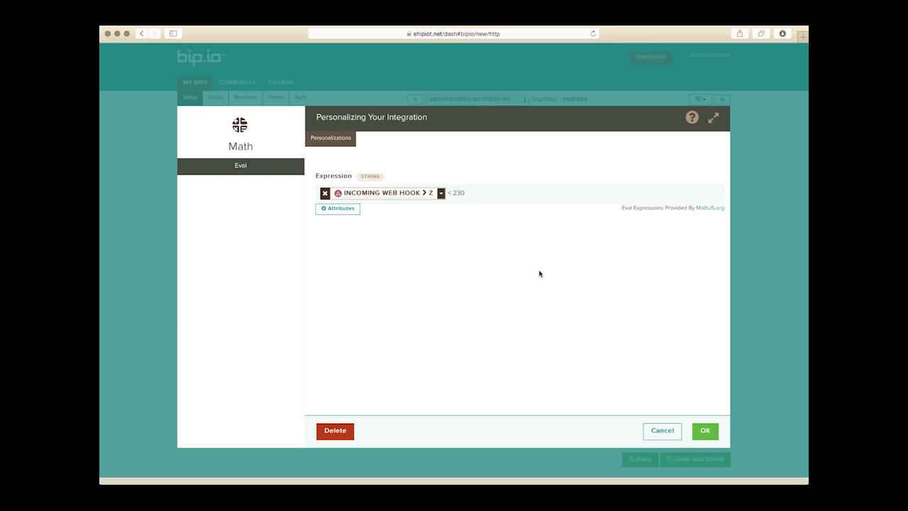
{"action": "left_click", "coordinate": [458, 193]}
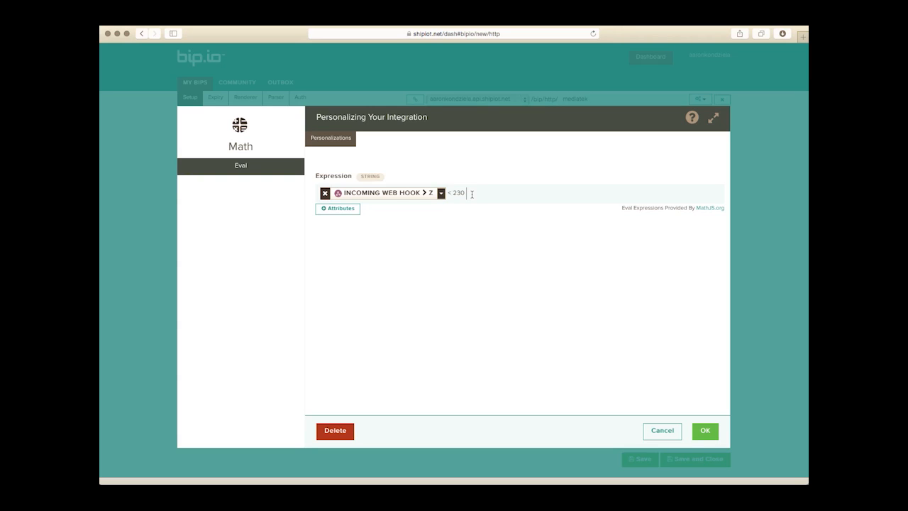
{"action": "mouse_move", "coordinate": [524, 353]}
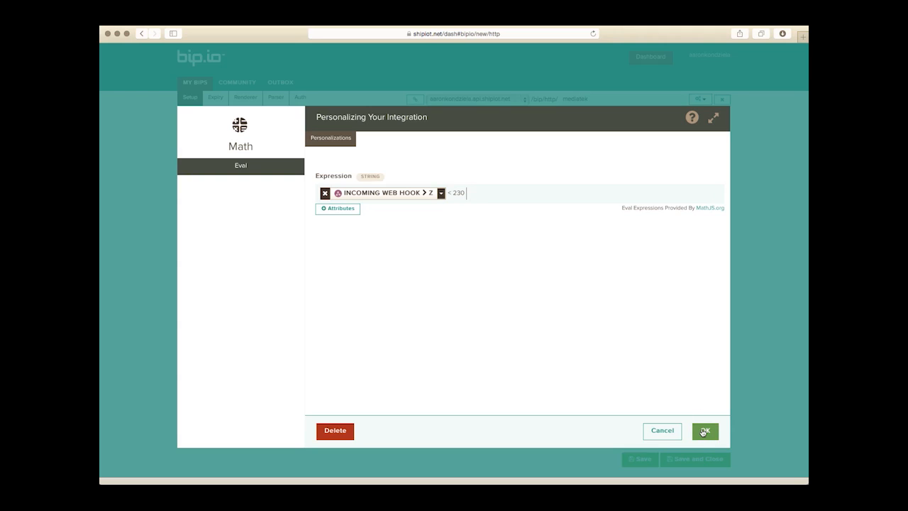
Save the Eval expression and add an Input Is Truthy check after it
{"action": "left_click", "coordinate": [704, 430]}
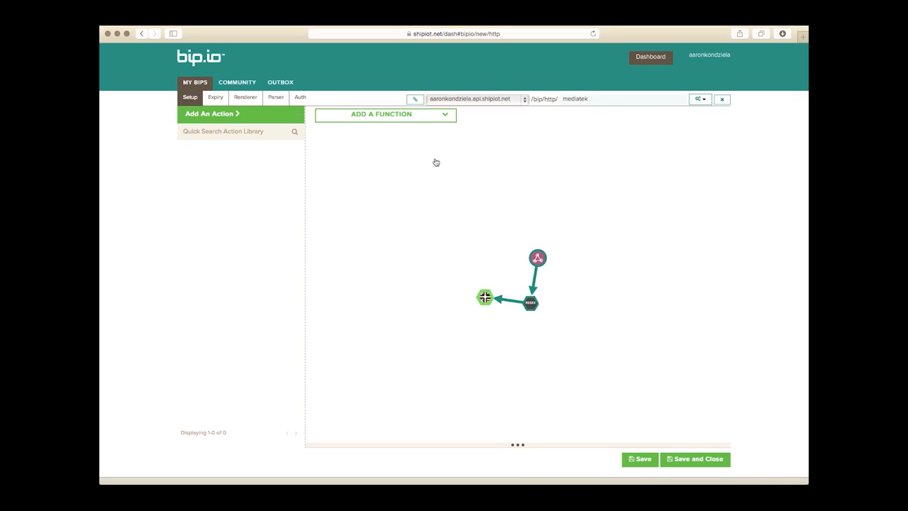
{"action": "left_click", "coordinate": [385, 114]}
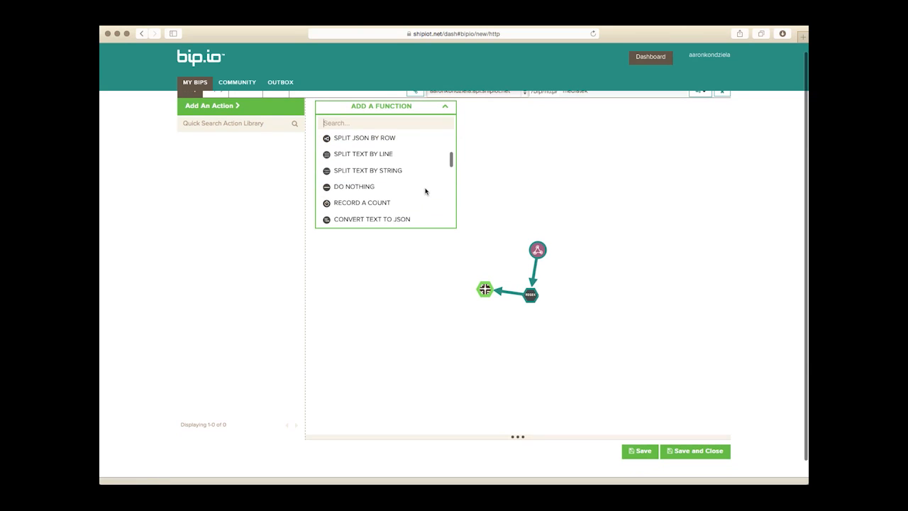
{"action": "scroll", "scroll_direction": "down", "scroll_amount": 3}
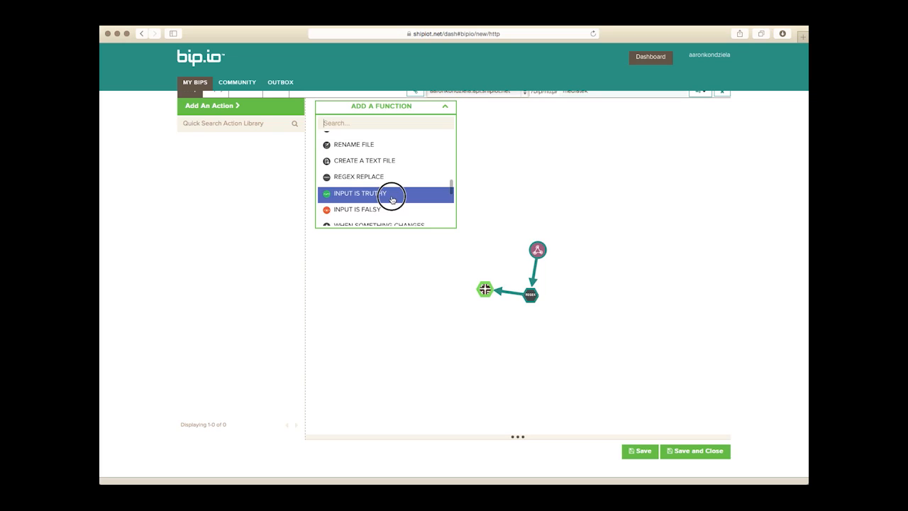
{"action": "left_click", "coordinate": [361, 192]}
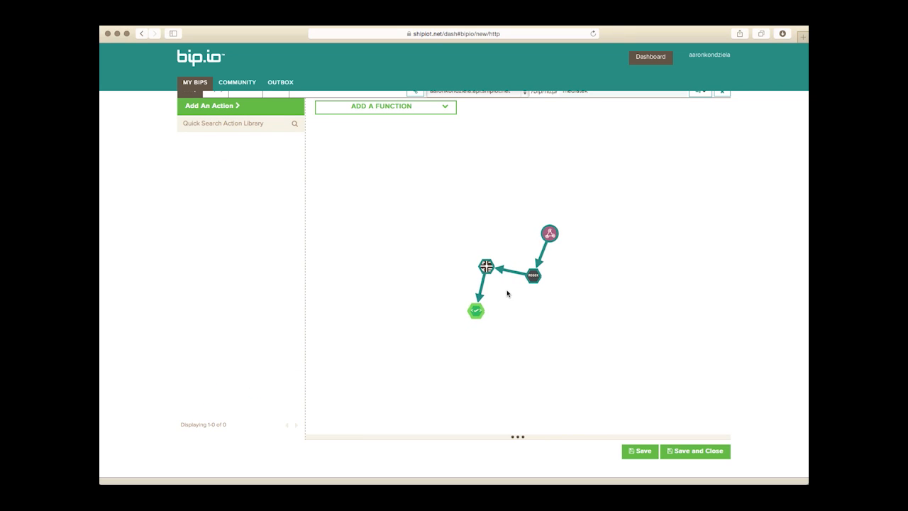
{"action": "left_click", "coordinate": [476, 310]}
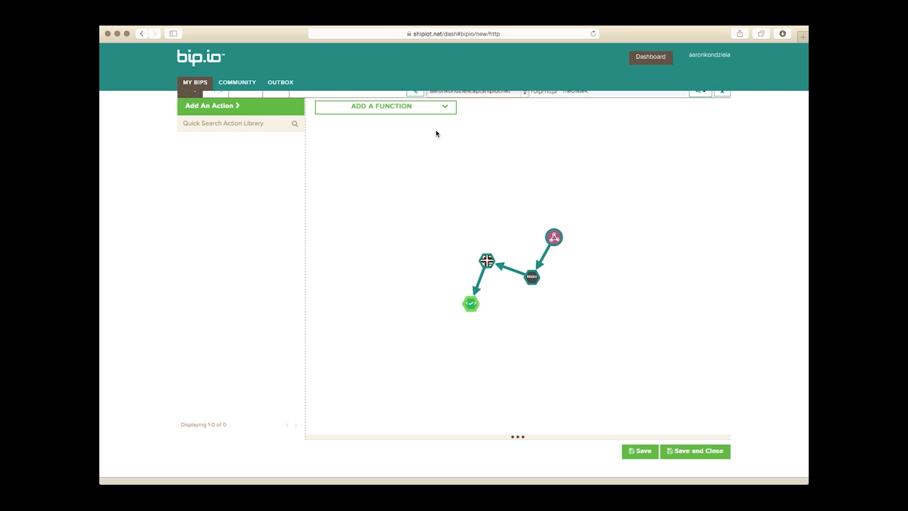
Add a Twitter Send Direct Message action linked from the Input Is Truthy node
{"action": "left_click", "coordinate": [381, 106]}
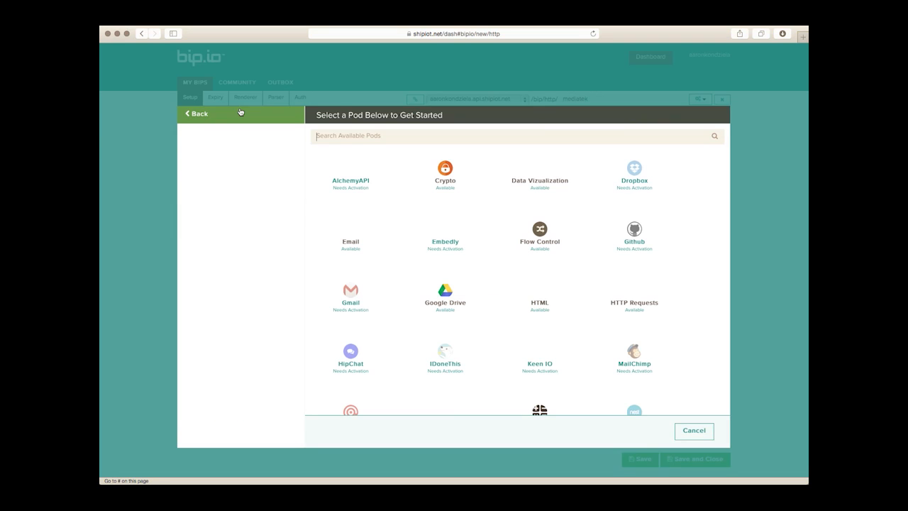
{"action": "scroll", "scroll_direction": "down", "scroll_amount": 3}
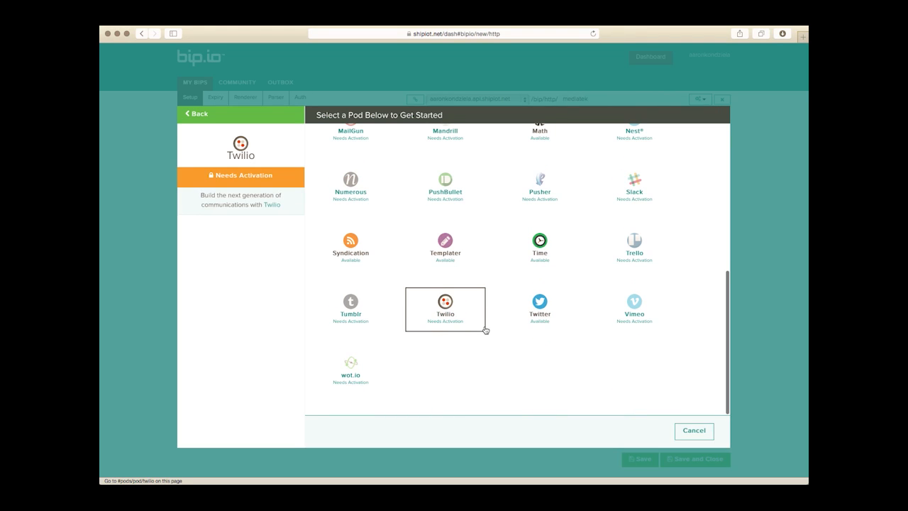
{"action": "left_click", "coordinate": [539, 308]}
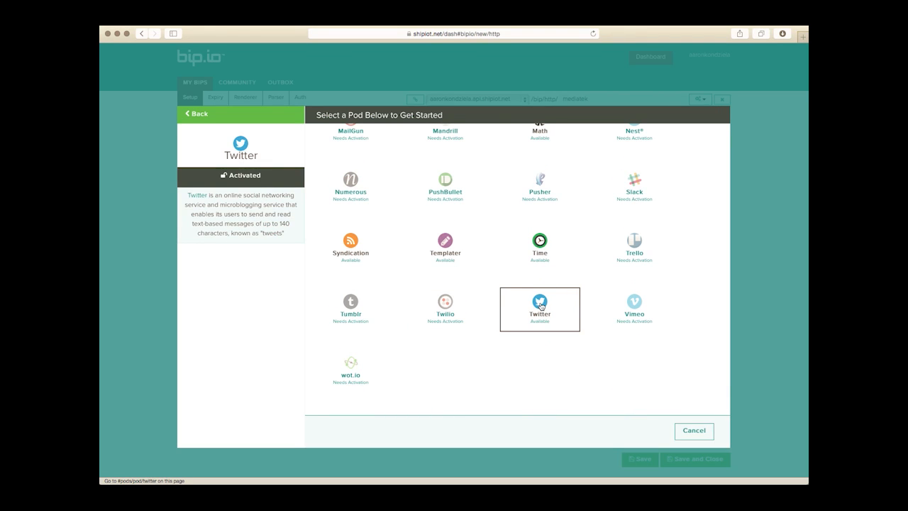
{"action": "left_click", "coordinate": [539, 309]}
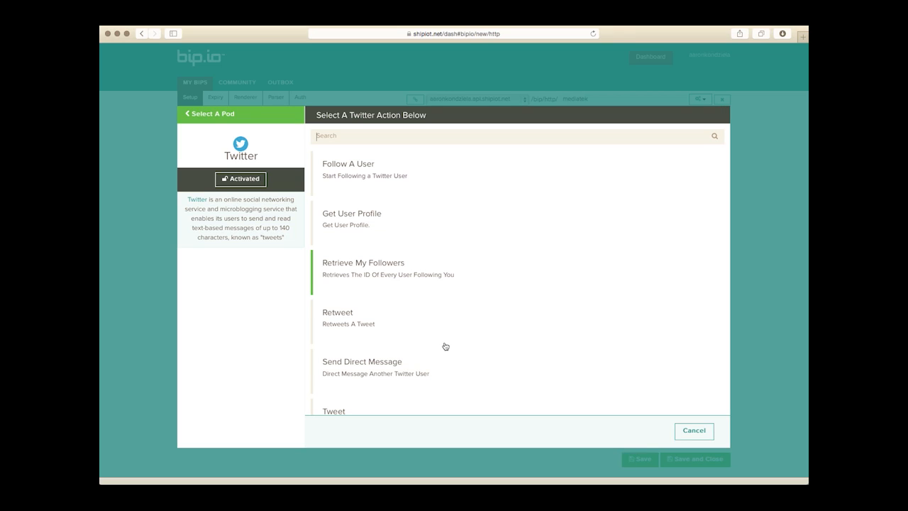
{"action": "scroll", "scroll_direction": "down", "scroll_amount": 3}
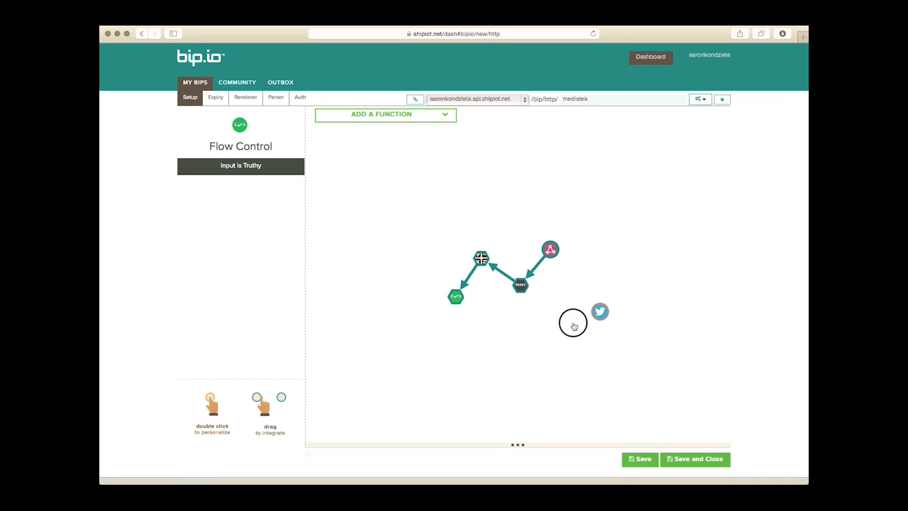
{"action": "left_click_drag", "start_coordinate": [600, 311], "coordinate": [596, 314]}
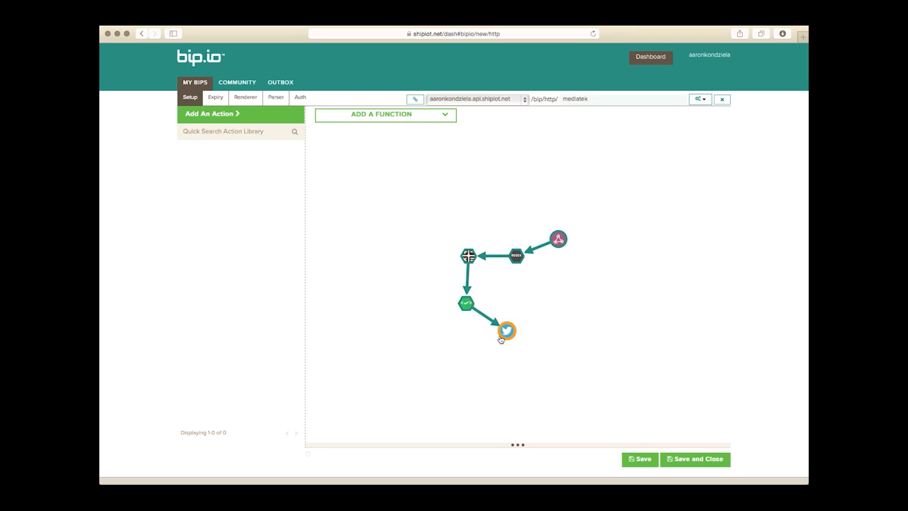
{"action": "left_click", "coordinate": [506, 331]}
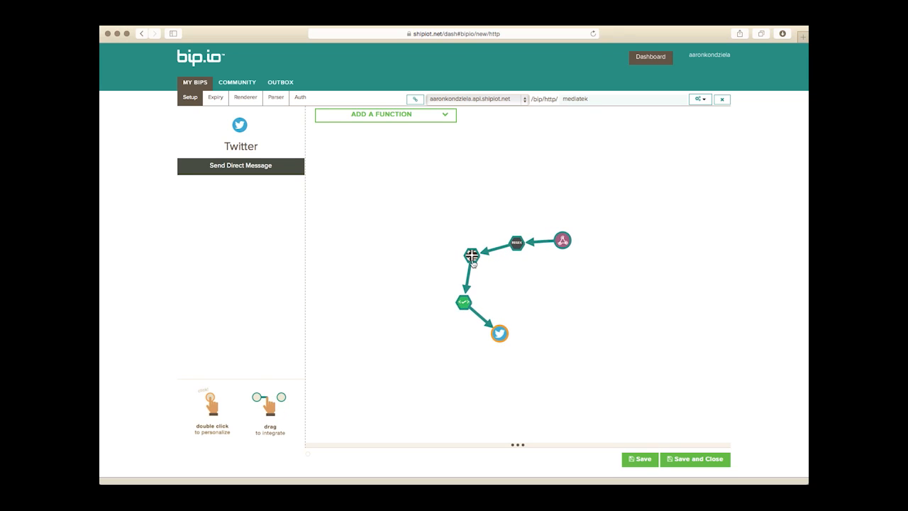
{"action": "double_click", "coordinate": [471, 256]}
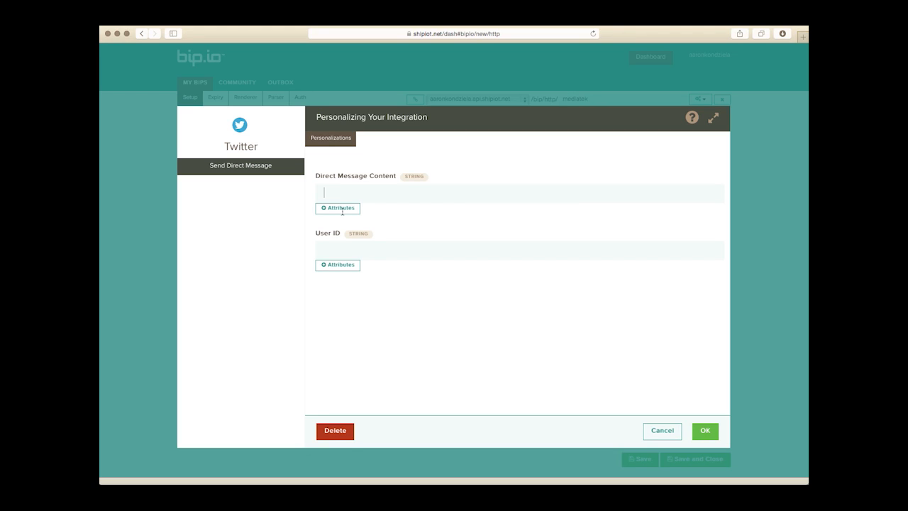
{"action": "left_click", "coordinate": [337, 207]}
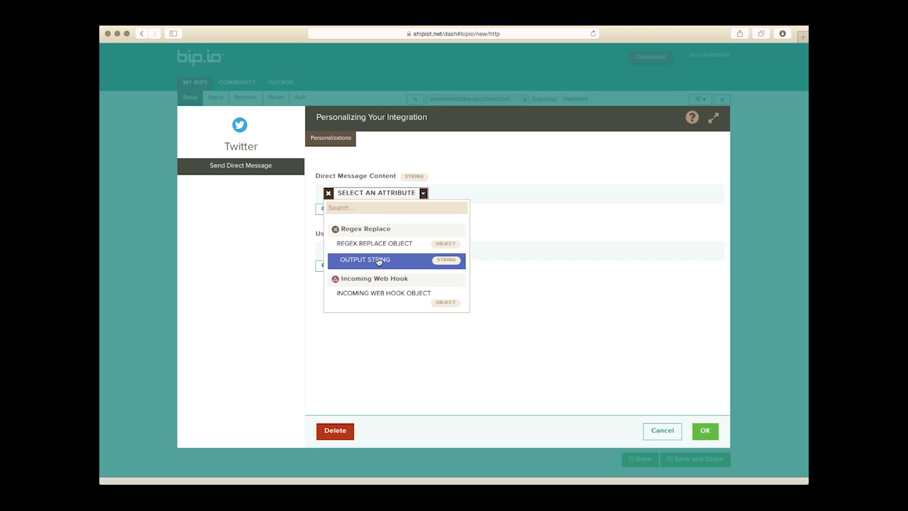
{"action": "left_click", "coordinate": [363, 259]}
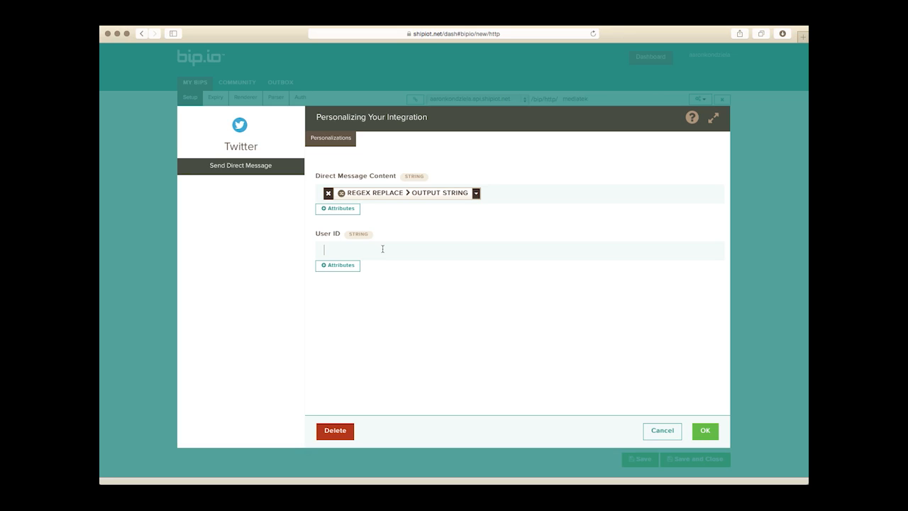
{"action": "type", "text": "aaronkon"}
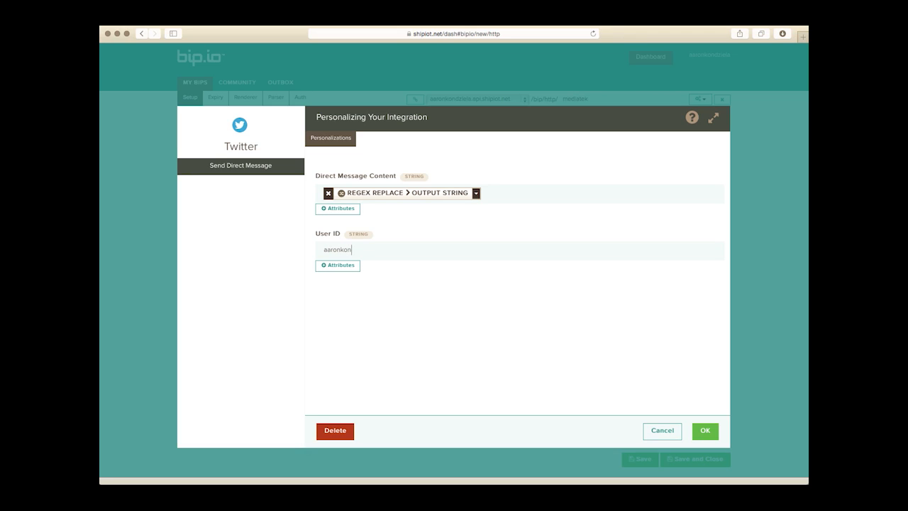
{"action": "type", "text": "dziela"}
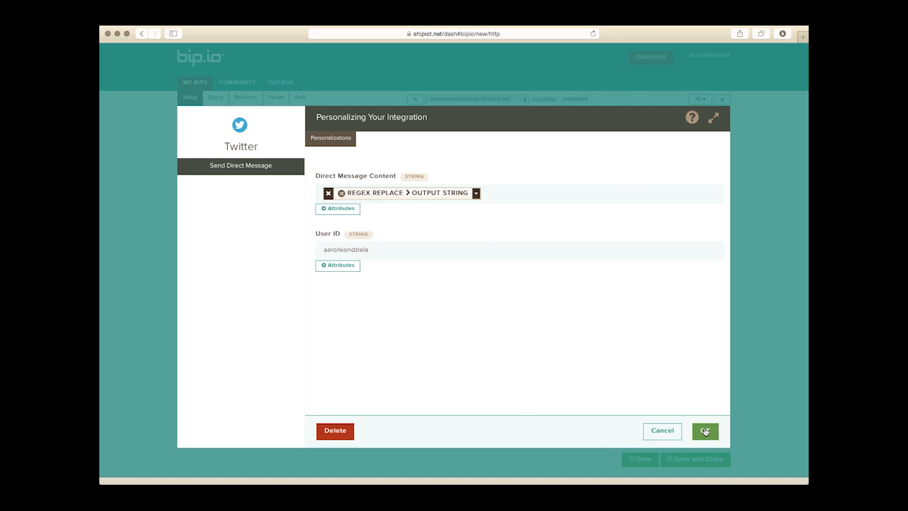
{"action": "left_click", "coordinate": [704, 430]}
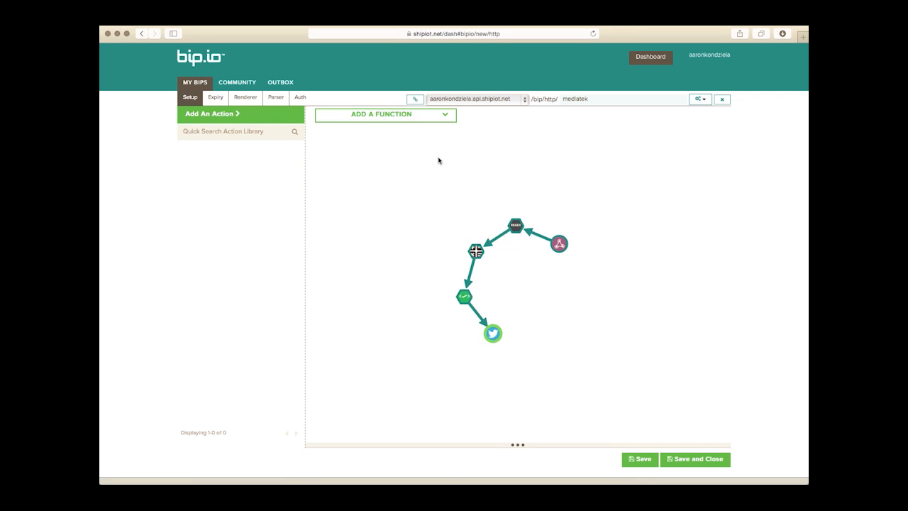
{"action": "mouse_move", "coordinate": [232, 114]}
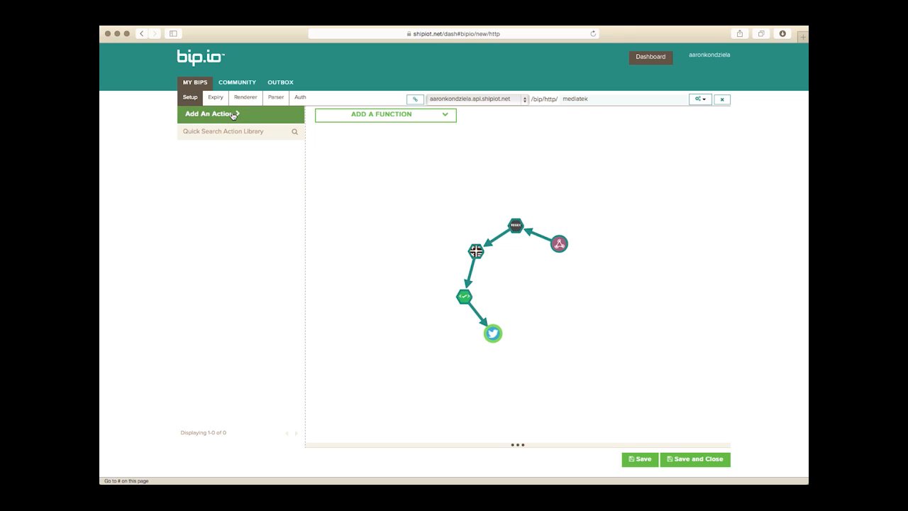
Add a Google Drive Append To A Spreadsheet action off the truthy test
{"action": "left_click", "coordinate": [207, 114]}
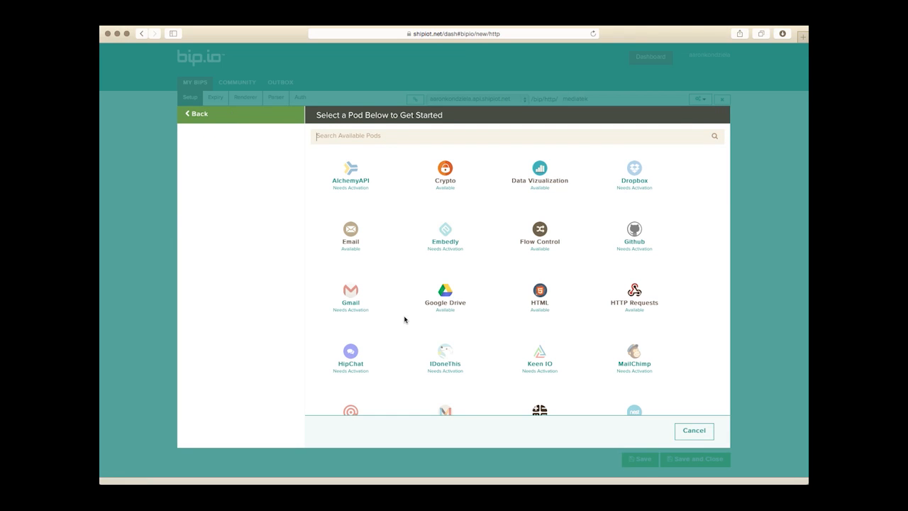
{"action": "left_click", "coordinate": [445, 296]}
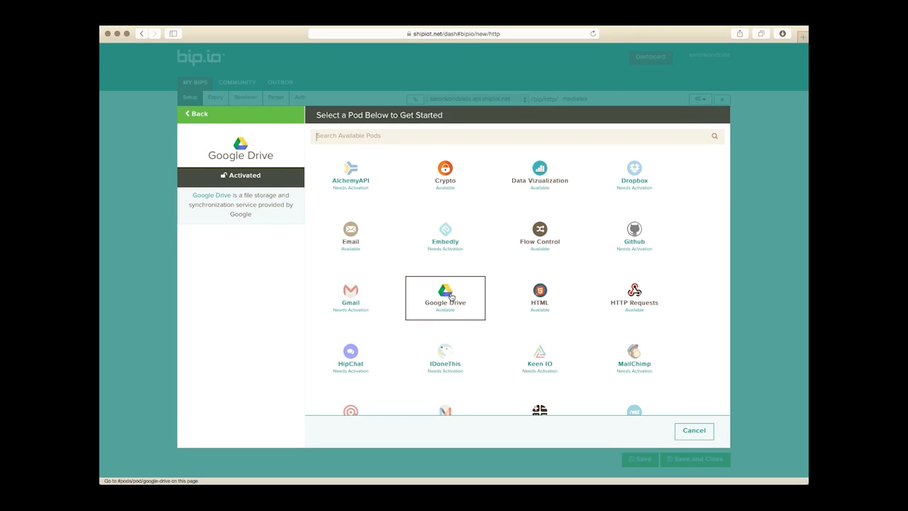
{"action": "left_click", "coordinate": [445, 293]}
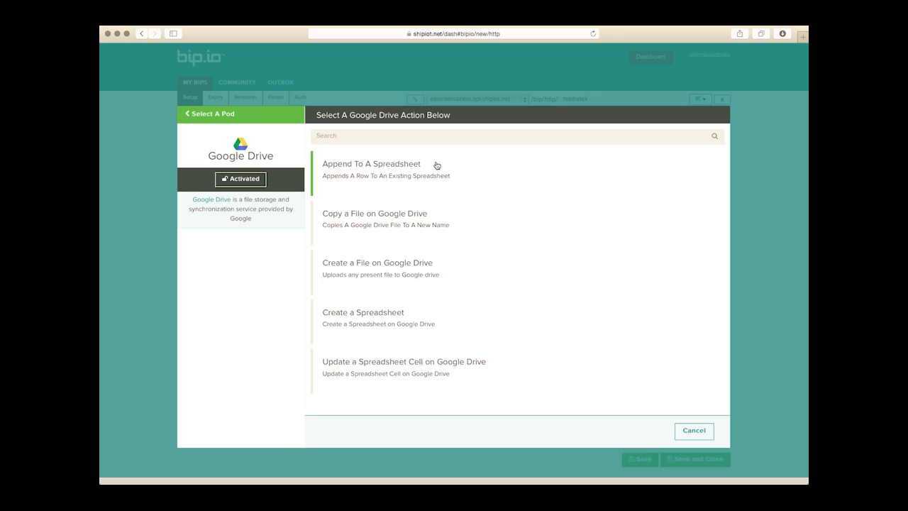
{"action": "left_click", "coordinate": [693, 430]}
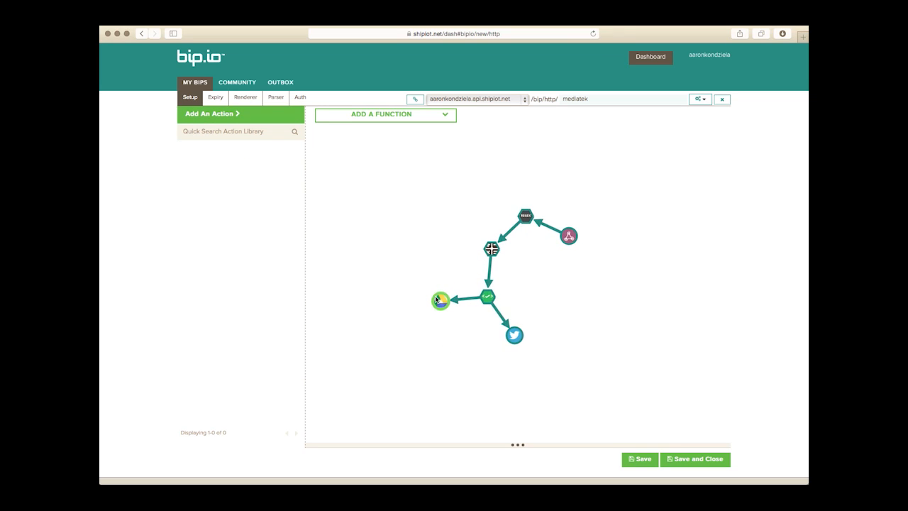
Enter spreadsheet name 'Mediatek Demo' and worksheet name 'Bike Alerts' in the Google Drive action
{"action": "left_click", "coordinate": [439, 300]}
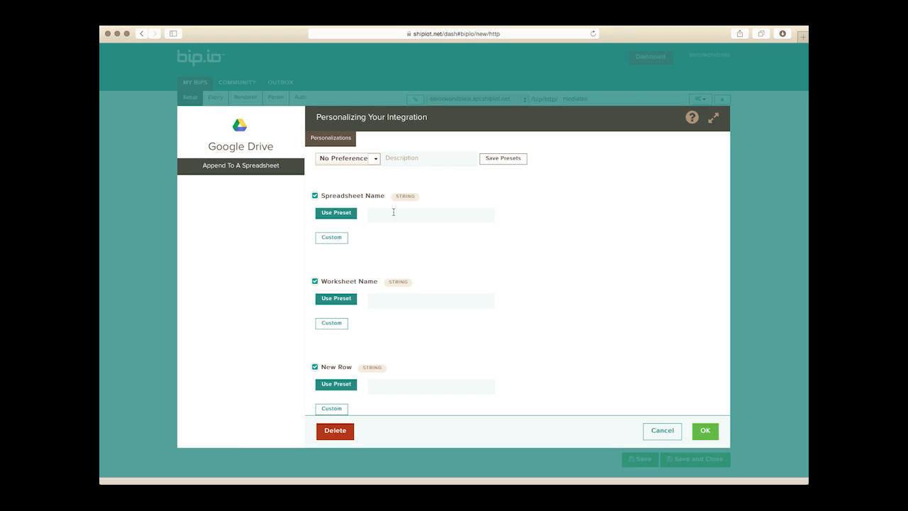
{"action": "left_click", "coordinate": [430, 213]}
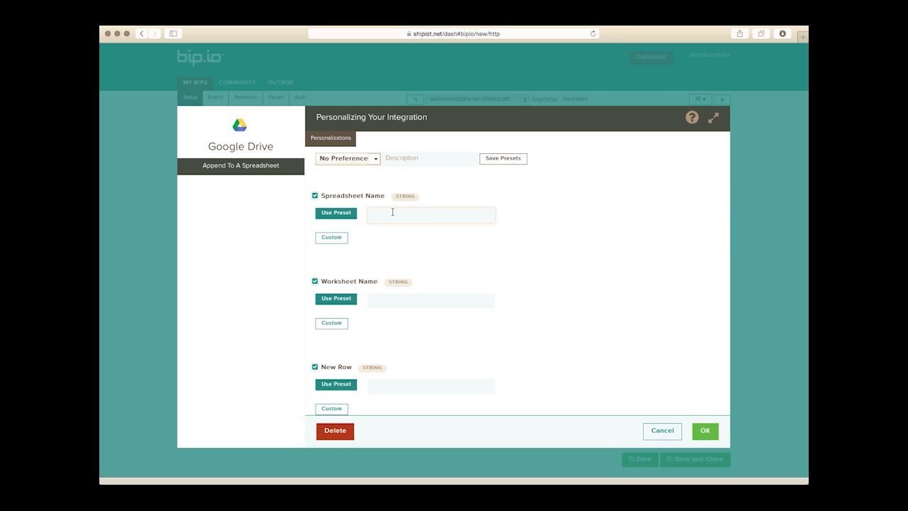
{"action": "left_click", "coordinate": [430, 214]}
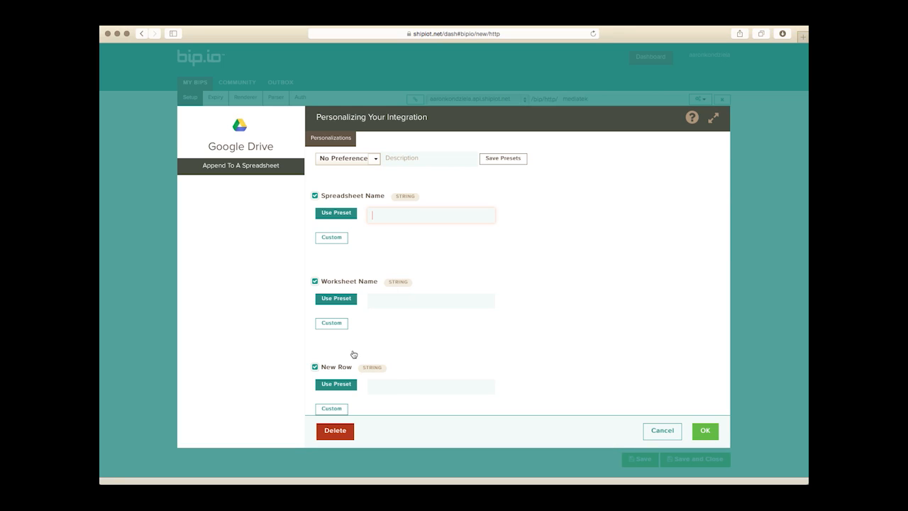
{"action": "mouse_move", "coordinate": [388, 254]}
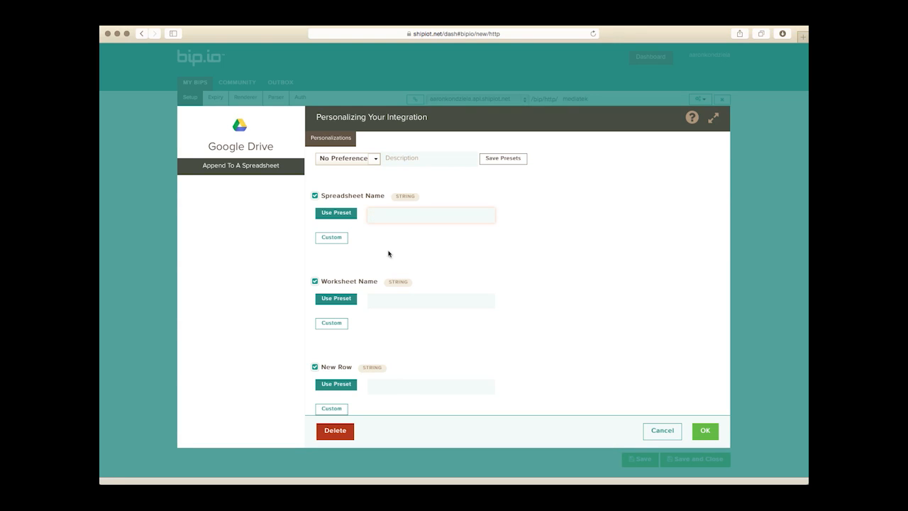
{"action": "left_click", "coordinate": [429, 214]}
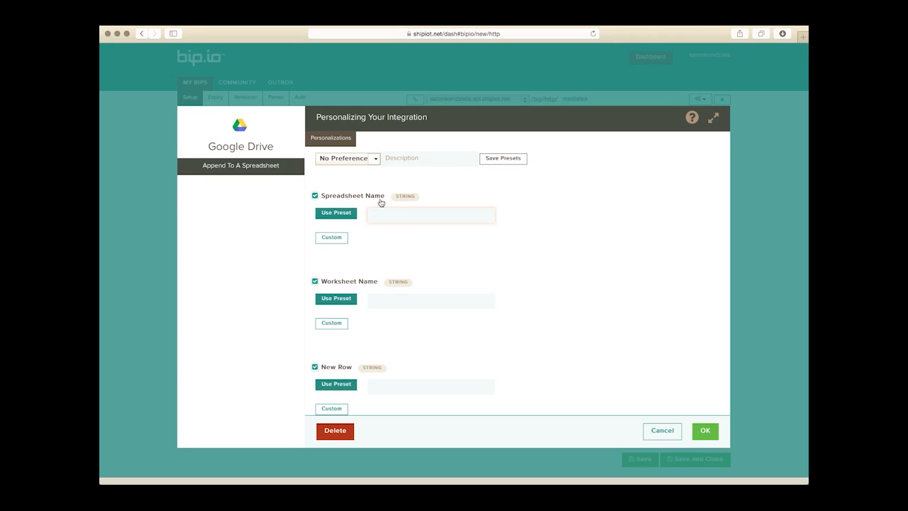
{"action": "mouse_move", "coordinate": [381, 258]}
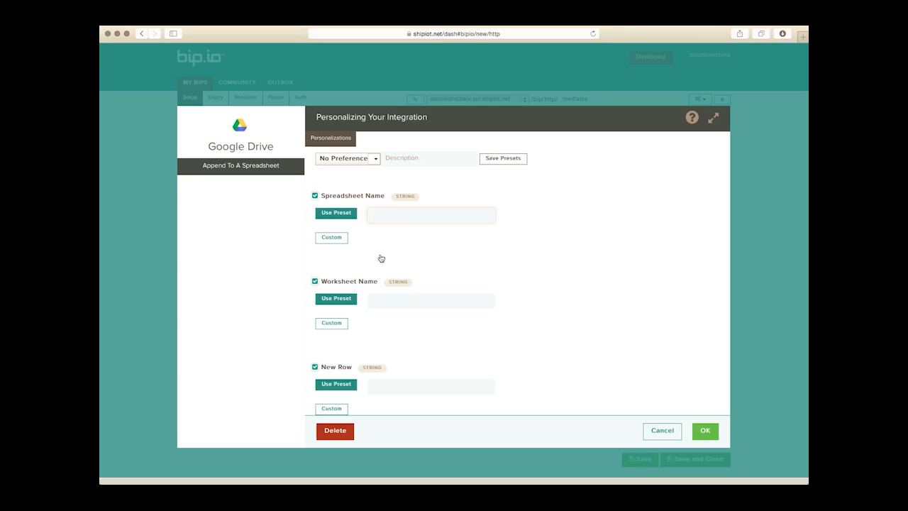
{"action": "left_click", "coordinate": [430, 214]}
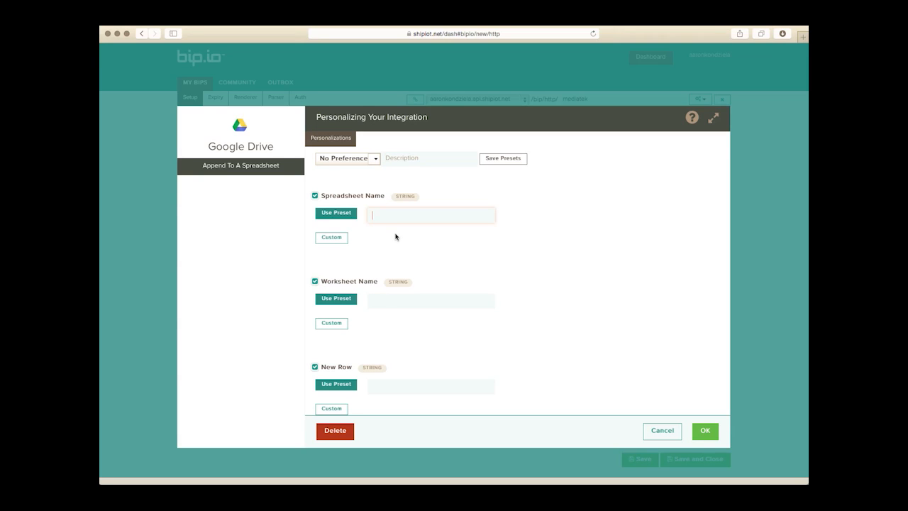
{"action": "type", "text": "M"}
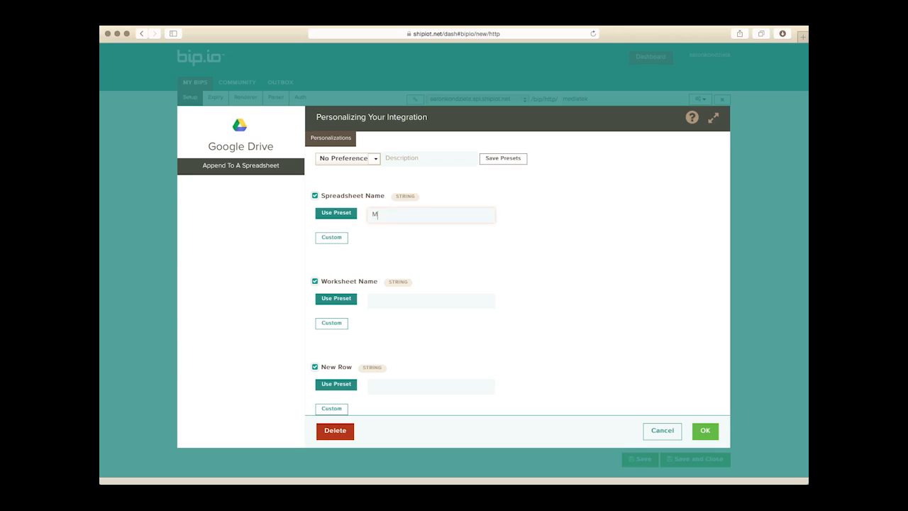
{"action": "type", "text": "ediatek Demo"}
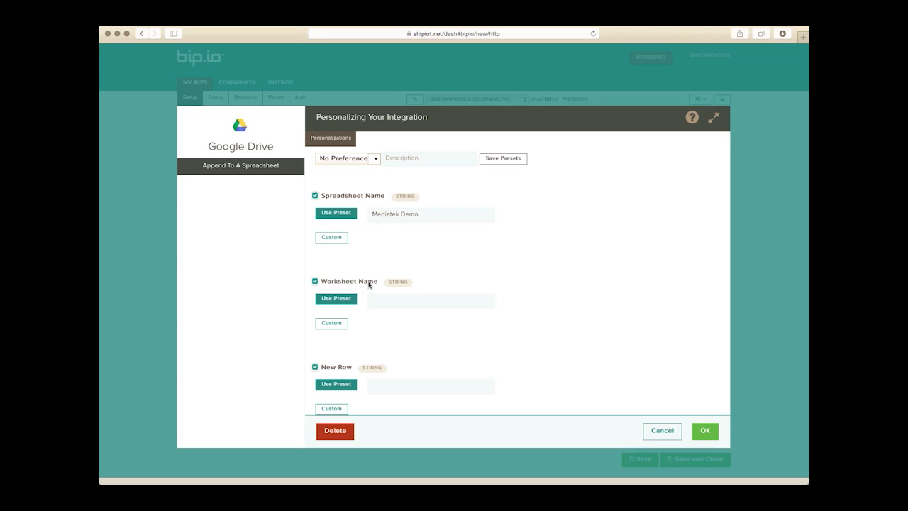
{"action": "left_click", "coordinate": [429, 300]}
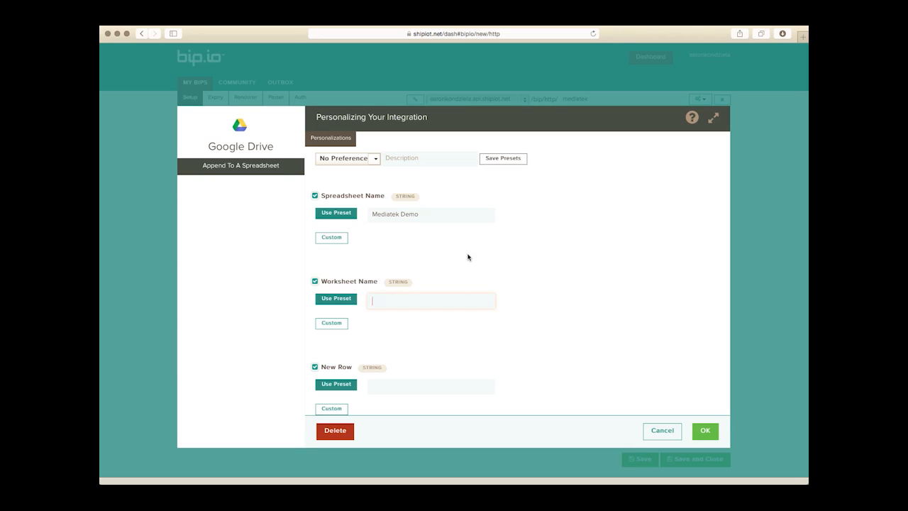
{"action": "type", "text": "Bike Alerts"}
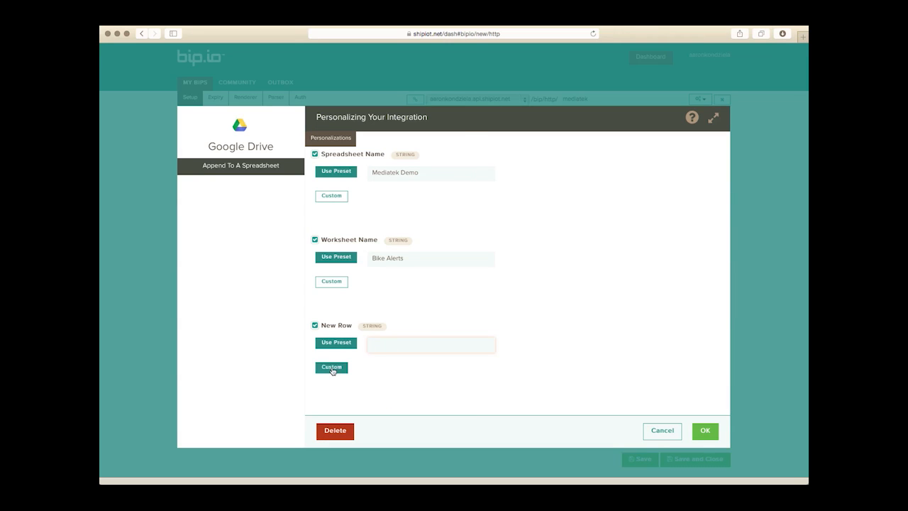
Set New Row to the custom attribute Regex Replace > Output String
{"action": "left_click", "coordinate": [331, 366]}
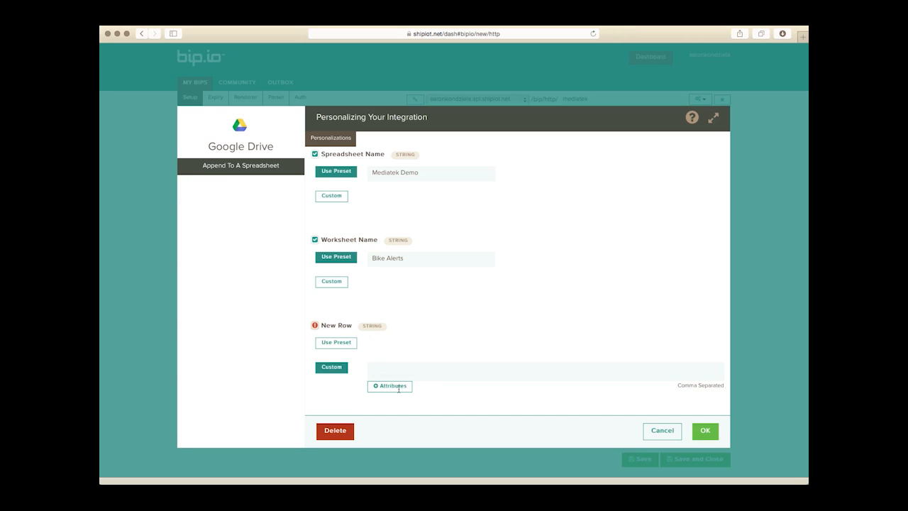
{"action": "left_click", "coordinate": [390, 386]}
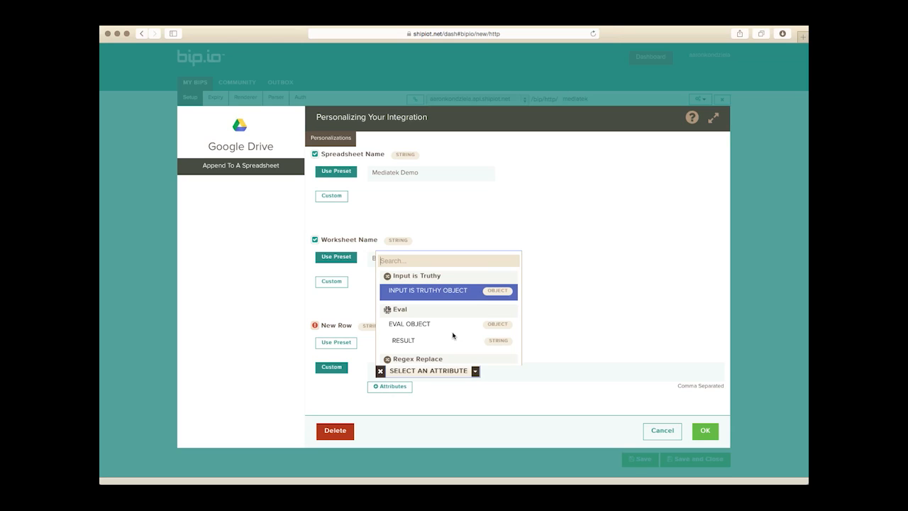
{"action": "mouse_move", "coordinate": [403, 340]}
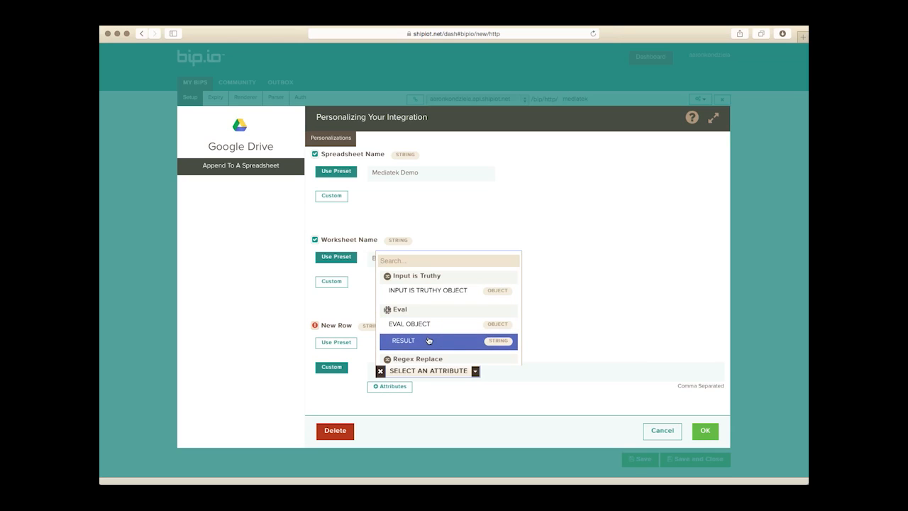
{"action": "scroll", "scroll_direction": "down", "scroll_amount": 3}
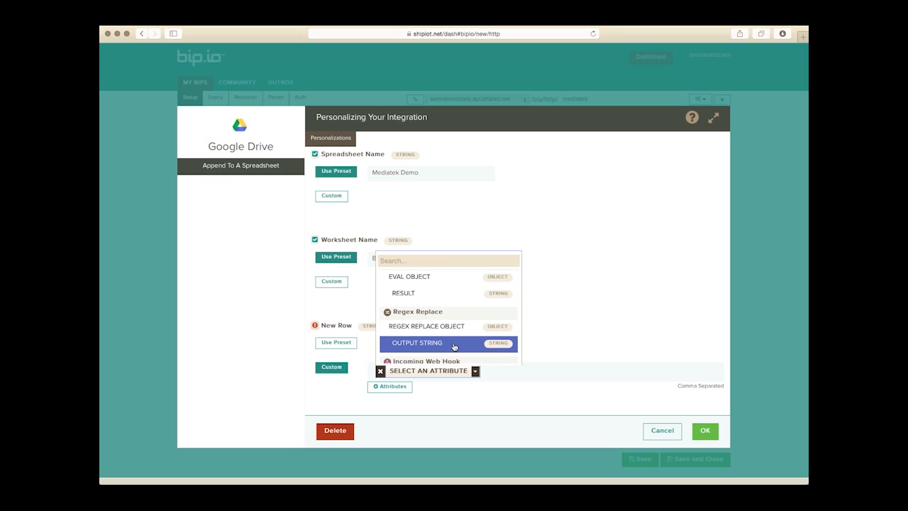
{"action": "left_click", "coordinate": [417, 343]}
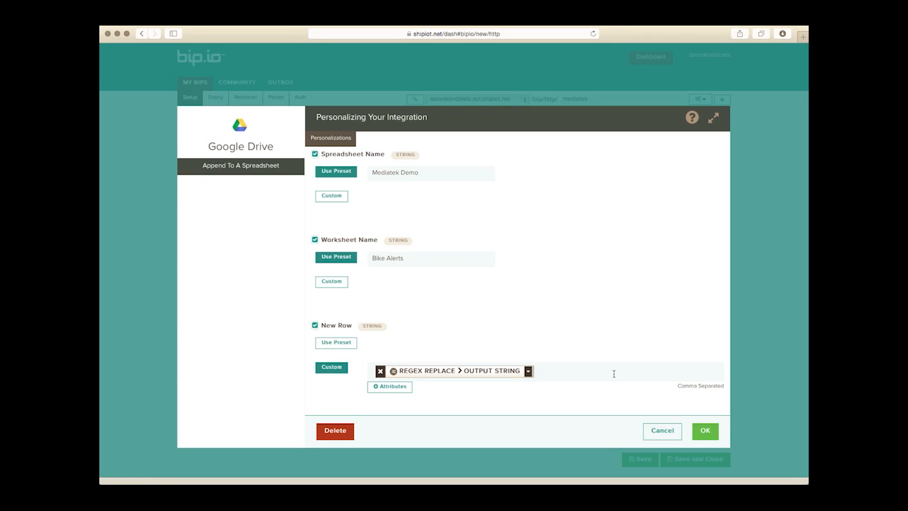
{"action": "mouse_move", "coordinate": [553, 315]}
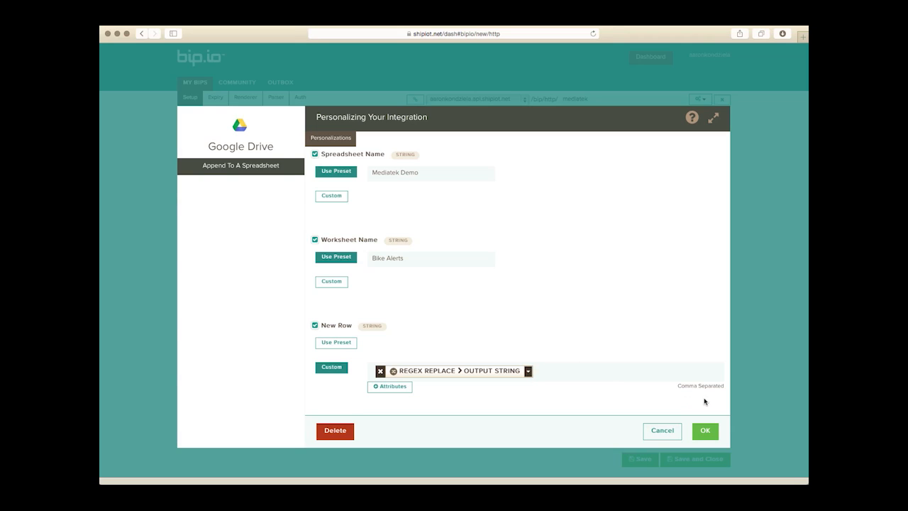
Confirm the Google Drive action settings and save the workflow
{"action": "left_click", "coordinate": [704, 430]}
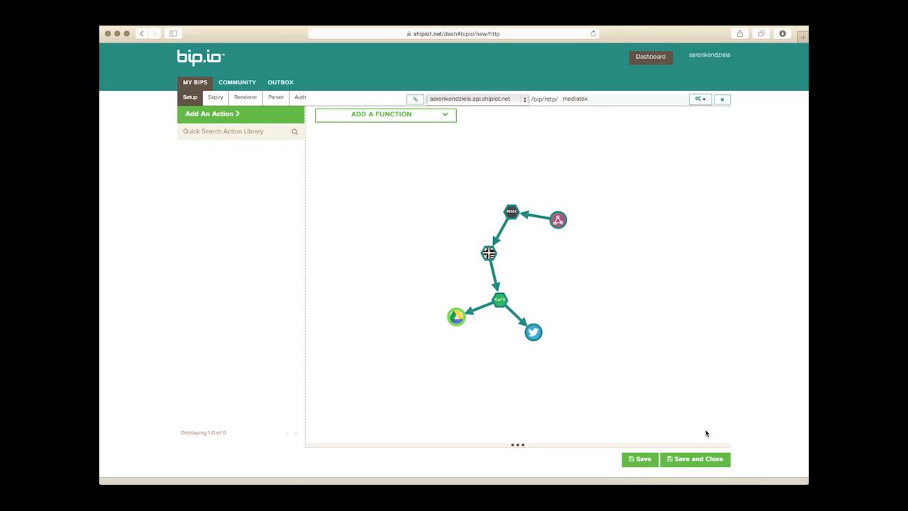
{"action": "mouse_move", "coordinate": [529, 373]}
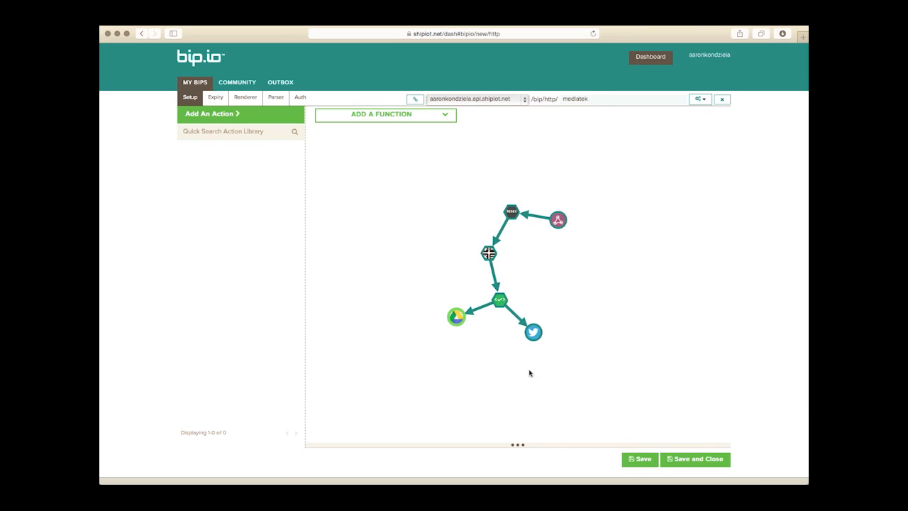
{"action": "mouse_move", "coordinate": [408, 185]}
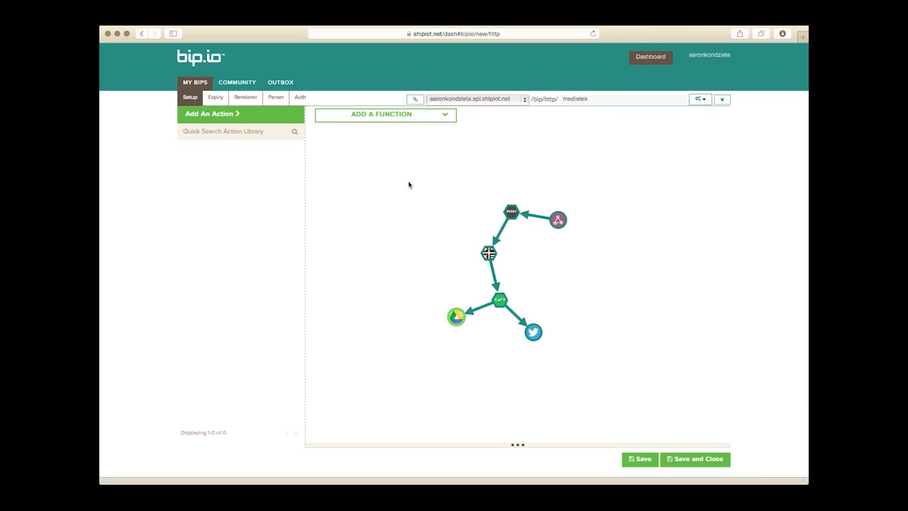
{"action": "mouse_move", "coordinate": [642, 176]}
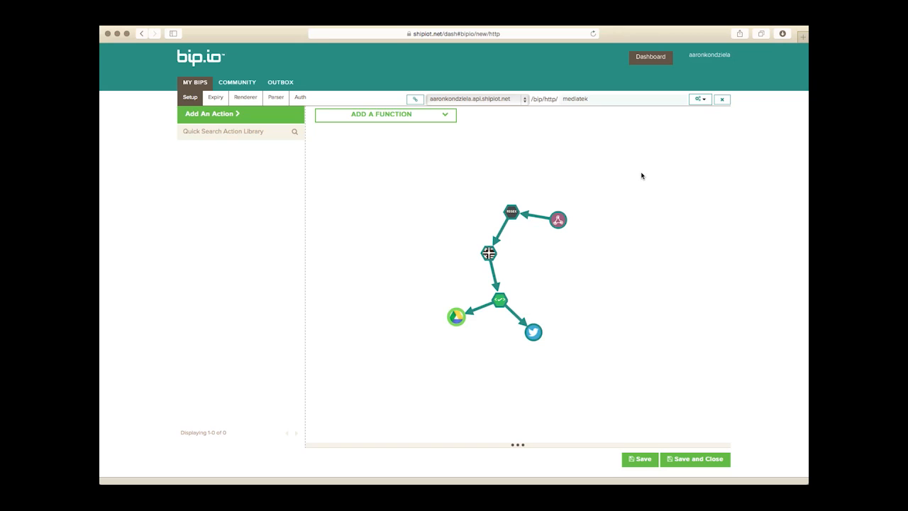
{"action": "left_click", "coordinate": [639, 458]}
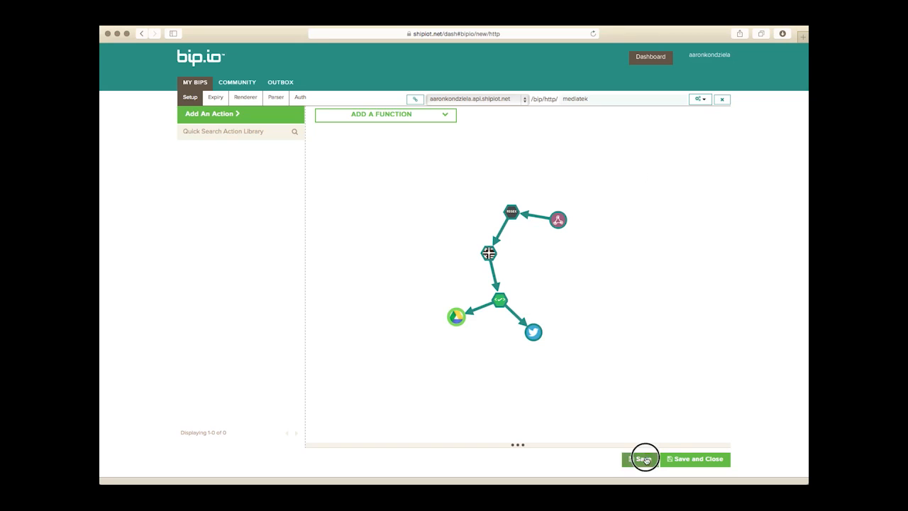
{"action": "left_click", "coordinate": [641, 458]}
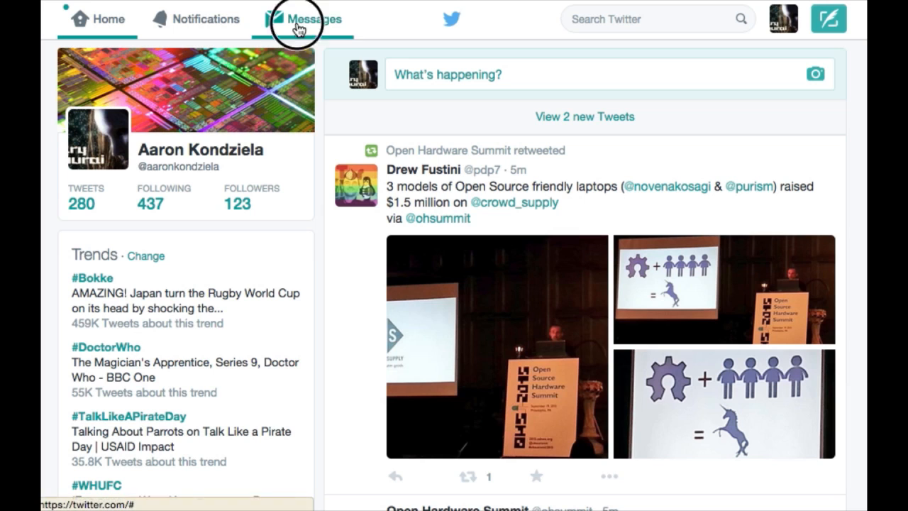
Open the Twitter direct message conversation with Binary Heavy Industries
{"action": "left_click", "coordinate": [313, 19]}
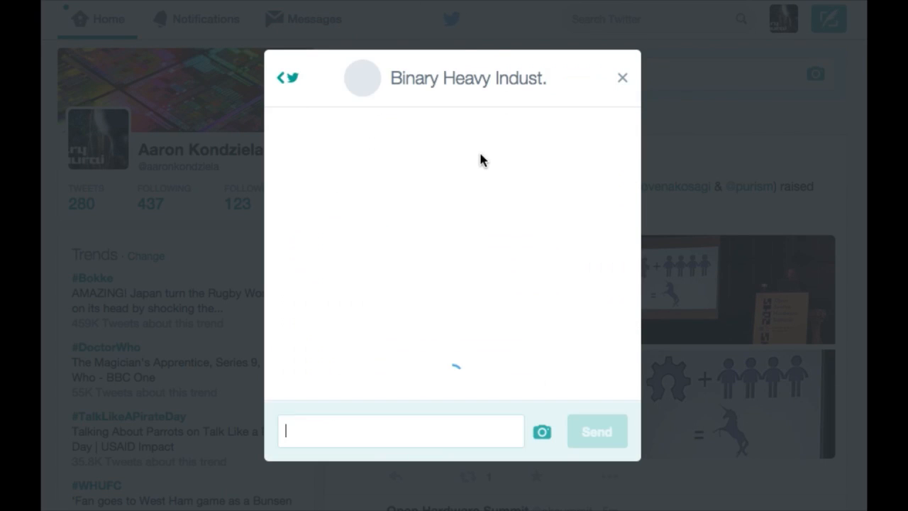